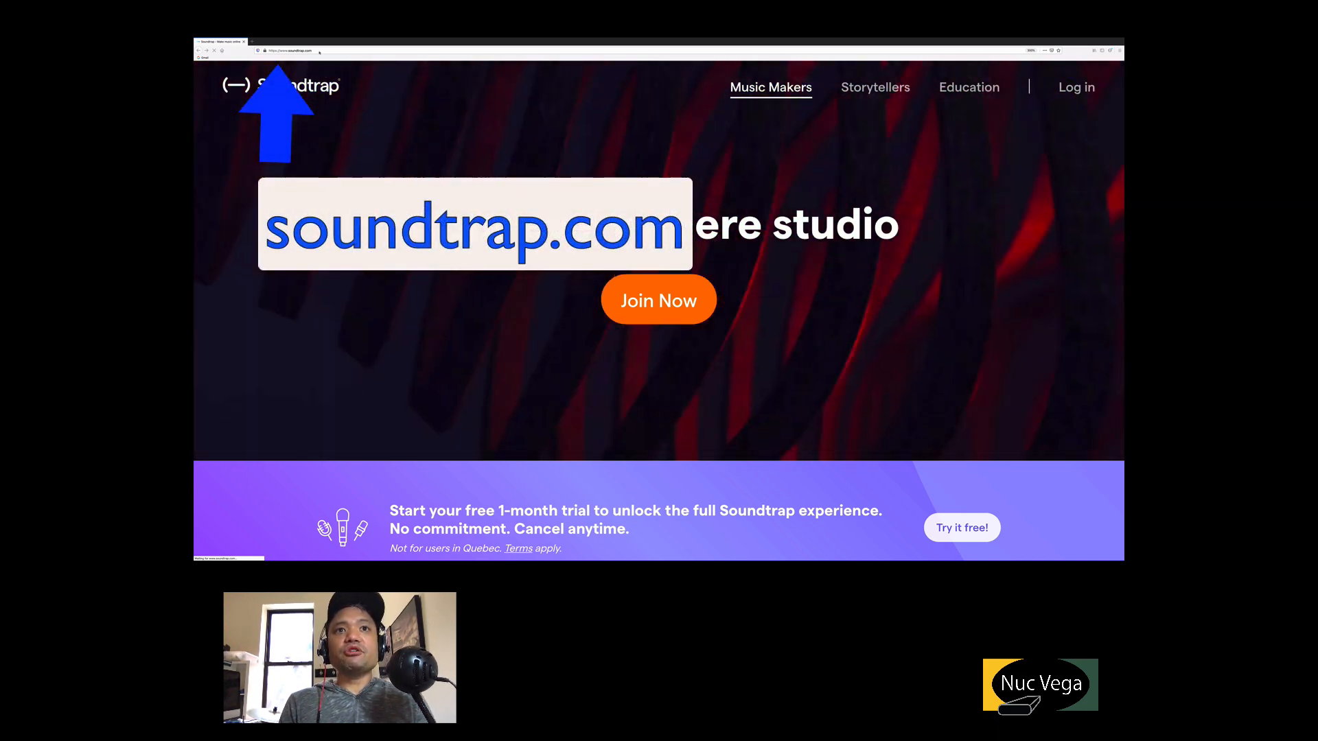
Go to Soundtrap's Education page and choose to join a school as a student.
left_click(290, 51)
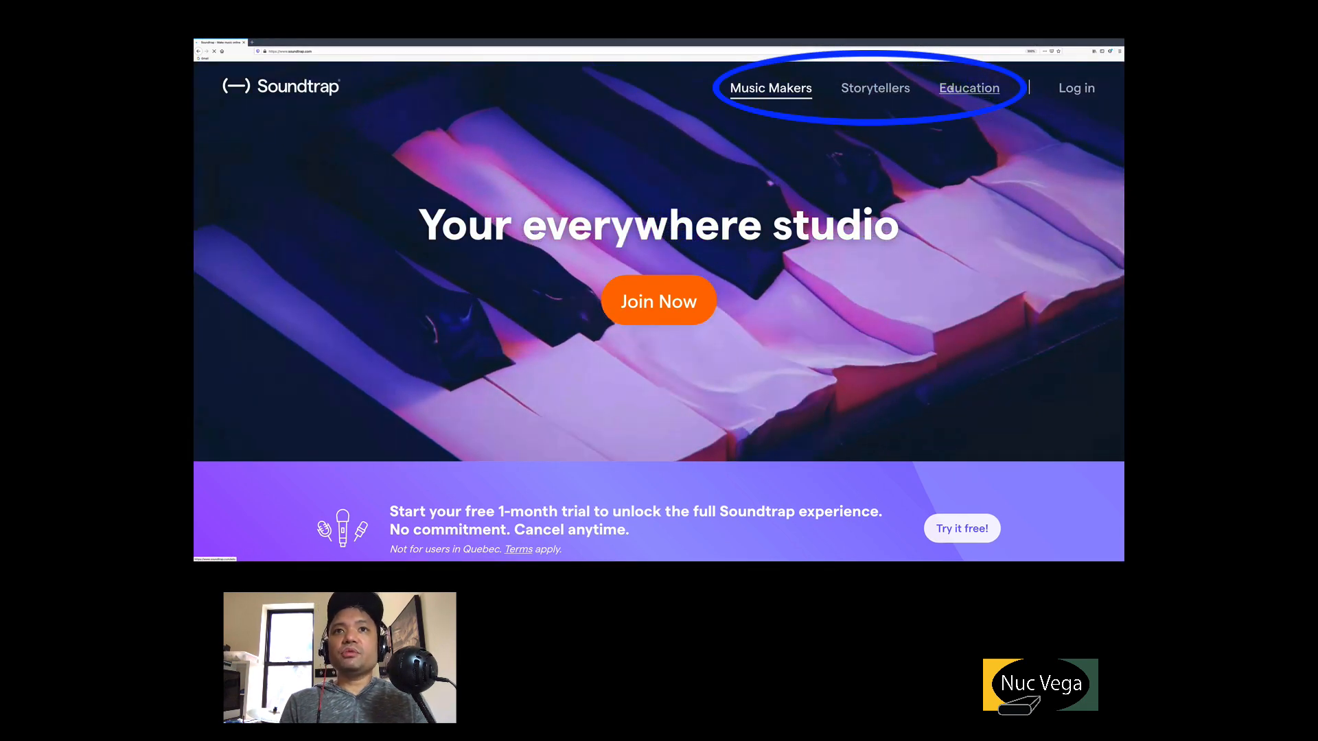
left_click(968, 88)
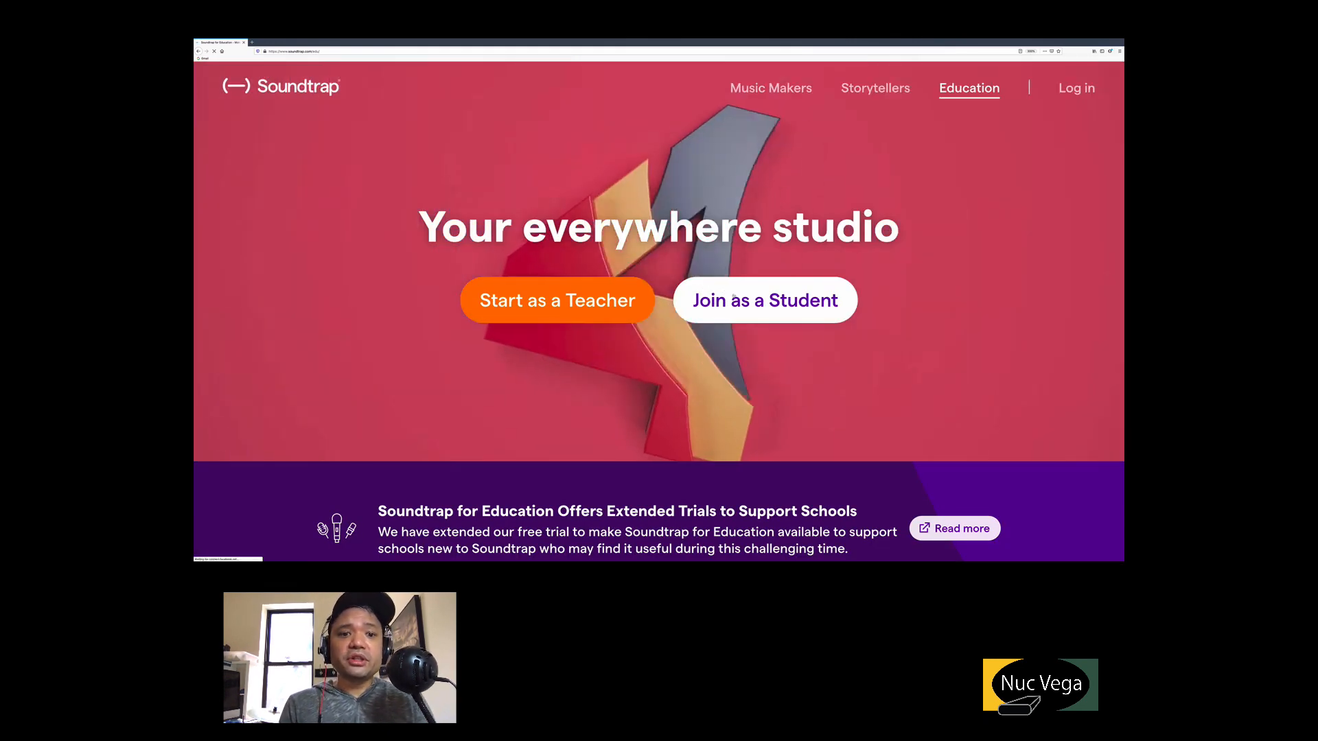
left_click(764, 300)
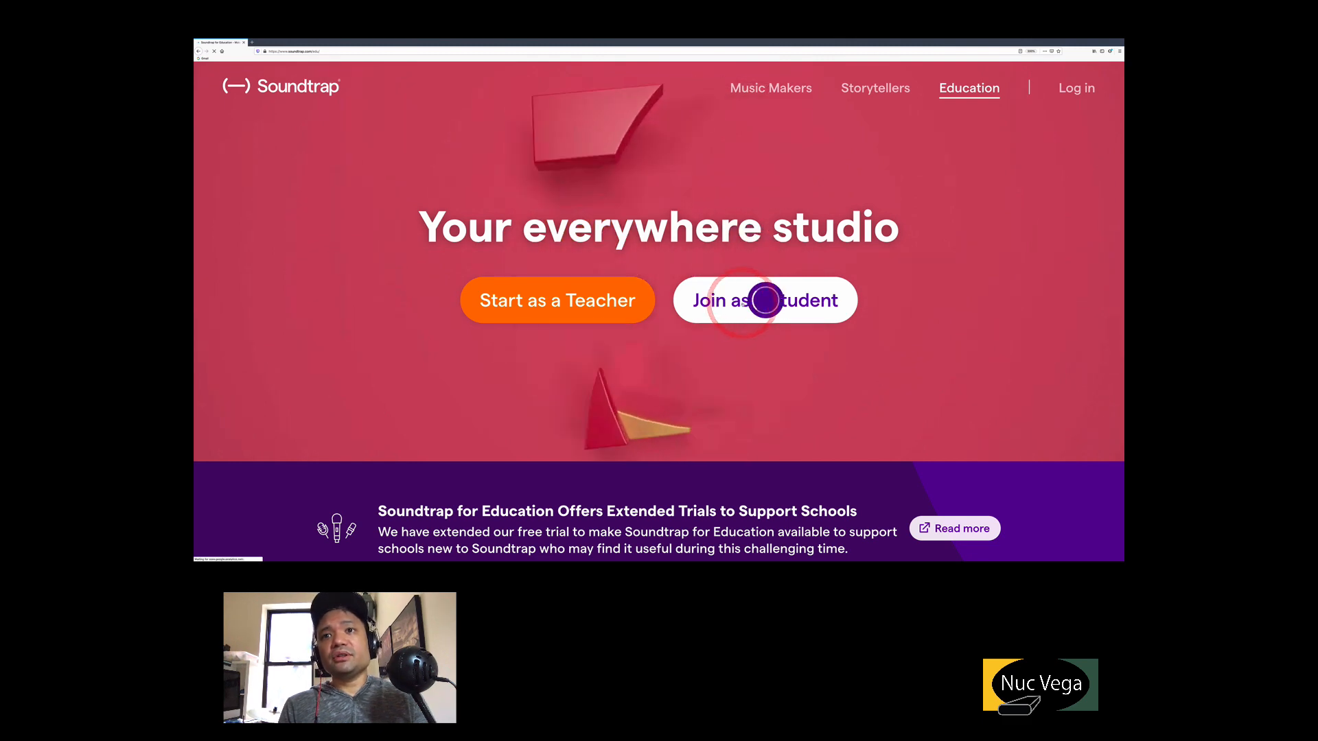
left_click(765, 300)
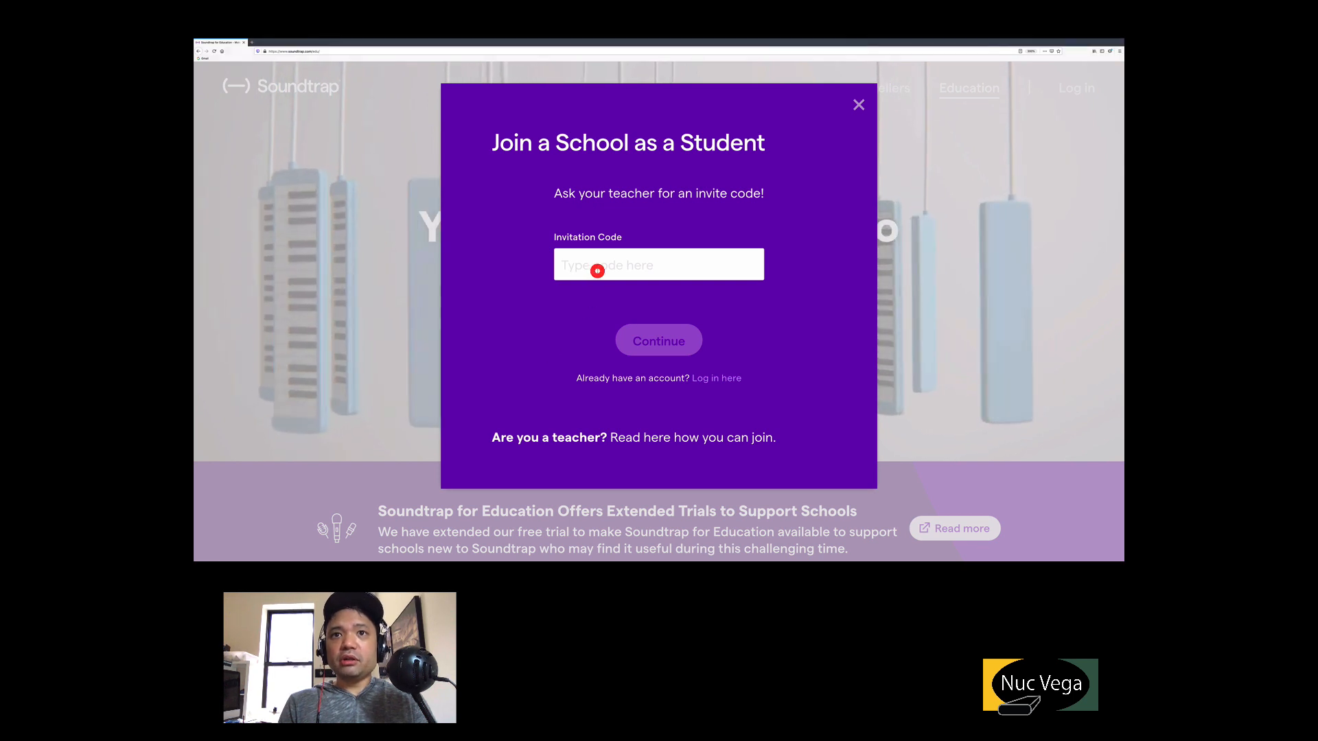
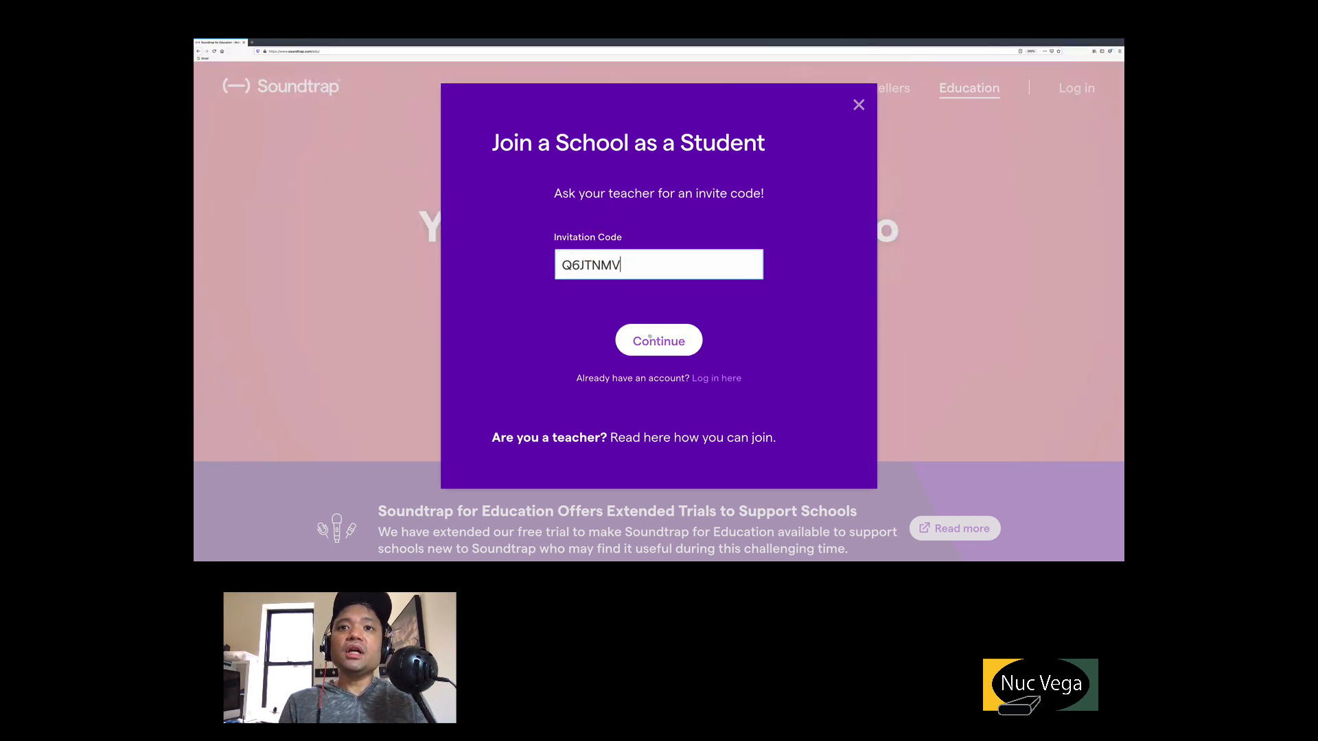
left_click(657, 340)
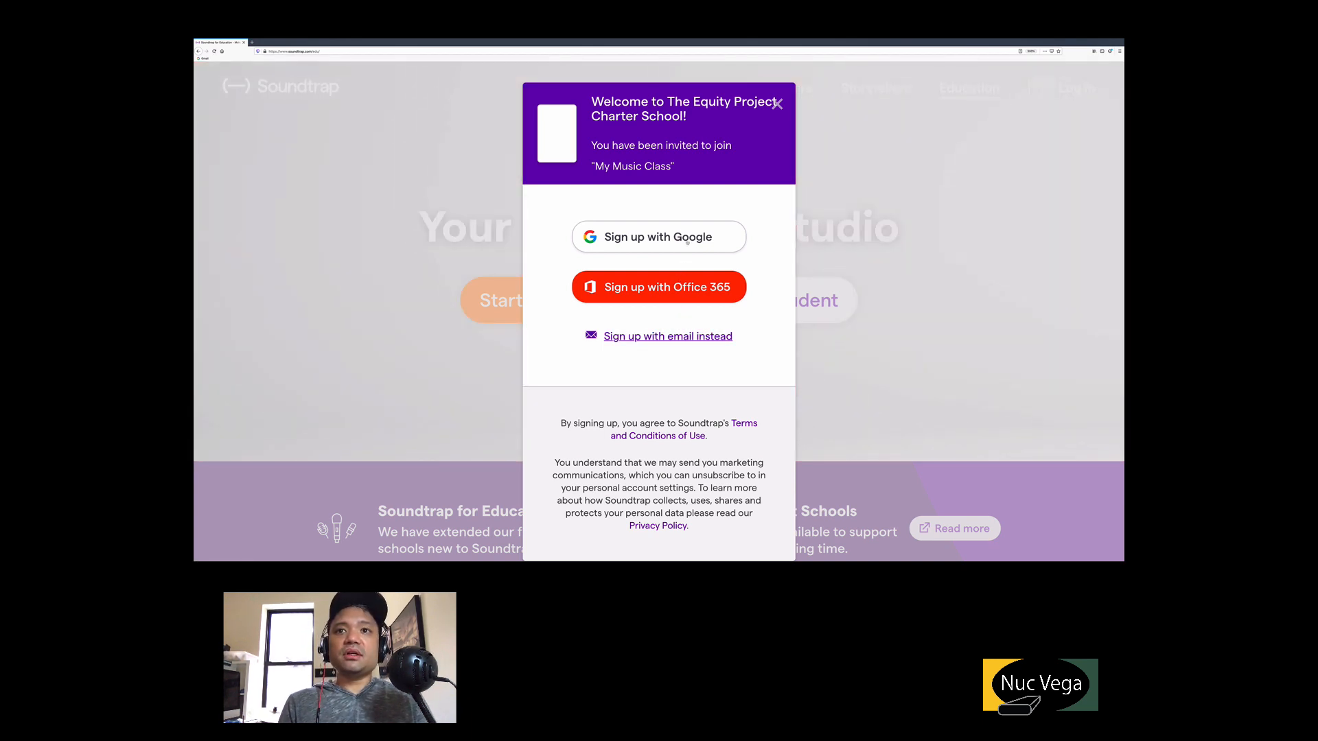
Sign up with Google using the student account and its password, landing on the projects dashboard.
left_click(658, 236)
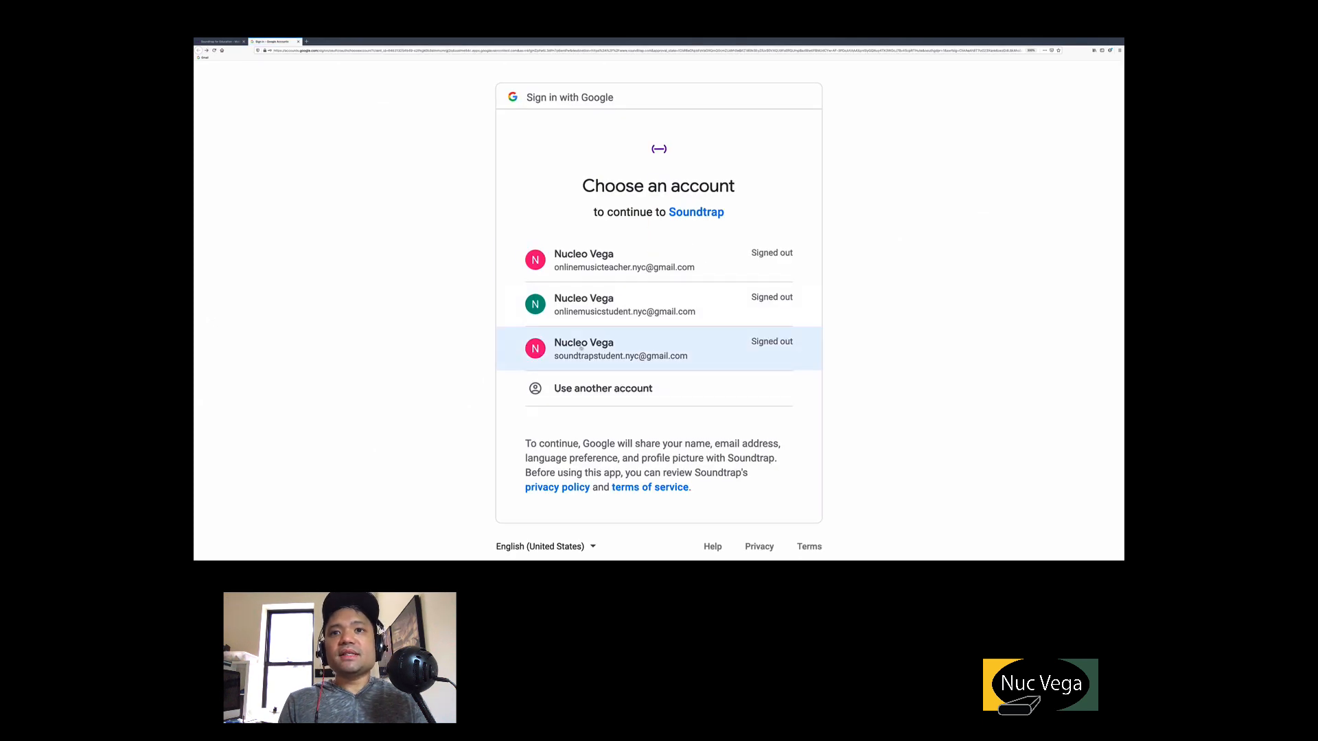
left_click(621, 349)
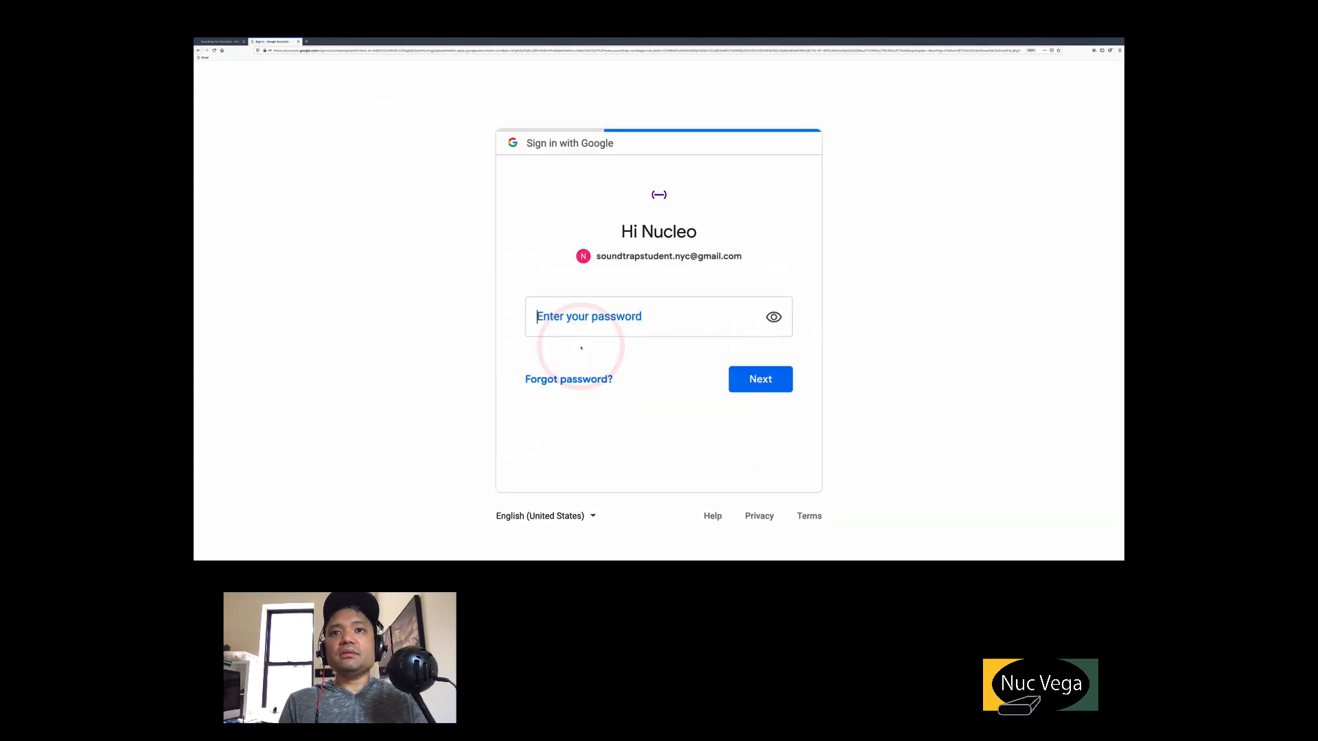
type("●")
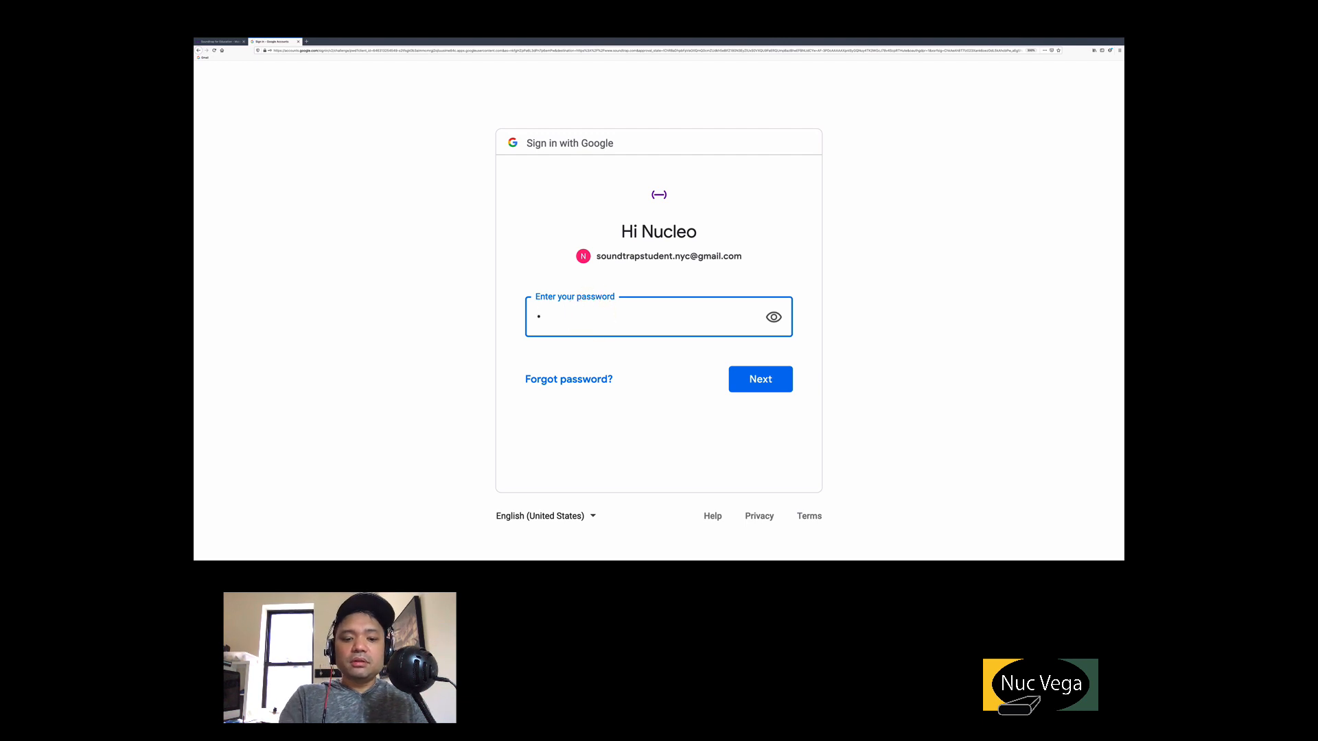
type("password")
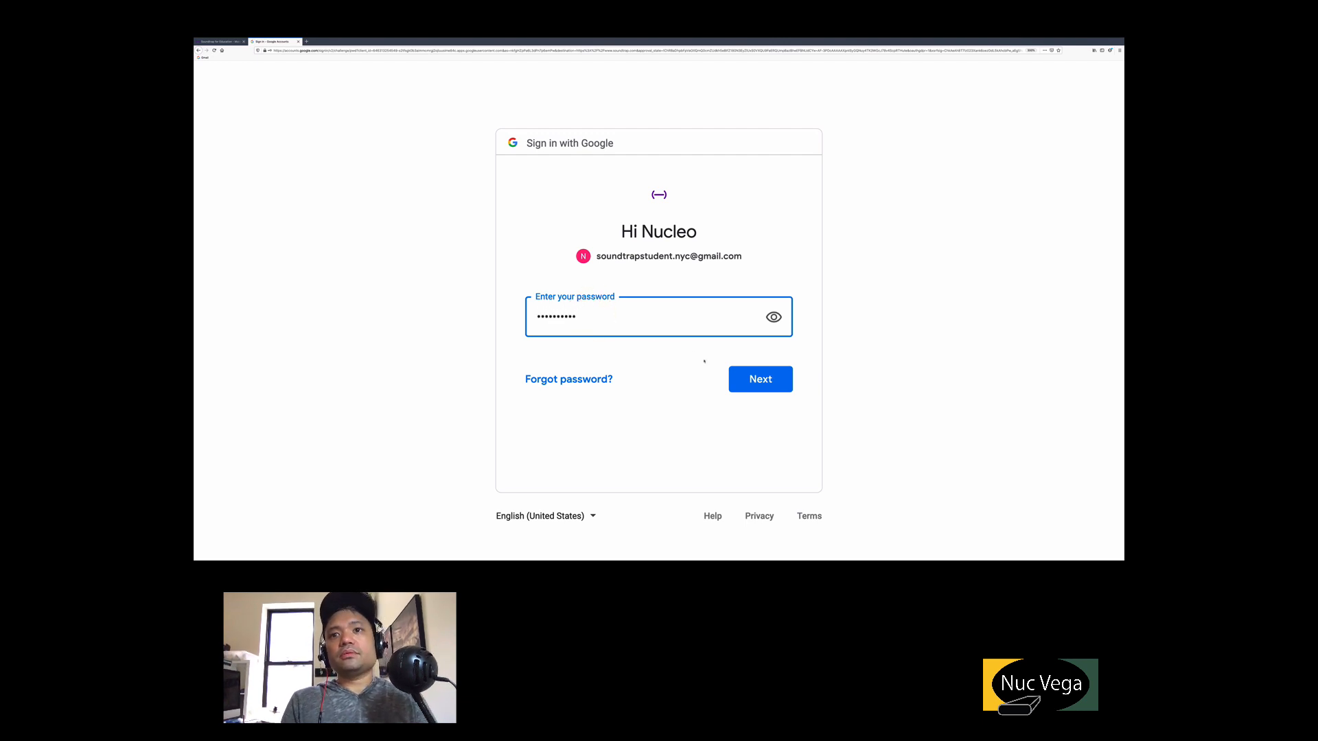
left_click(759, 379)
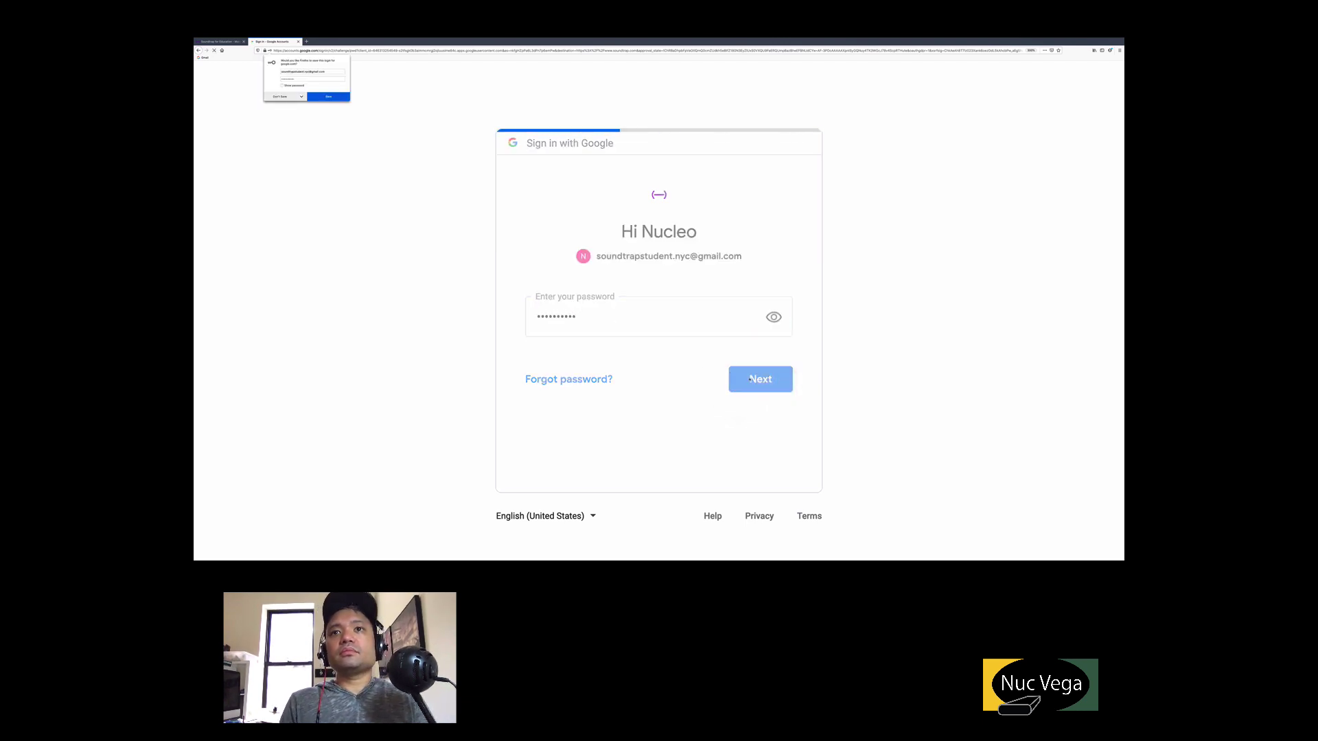
left_click(759, 379)
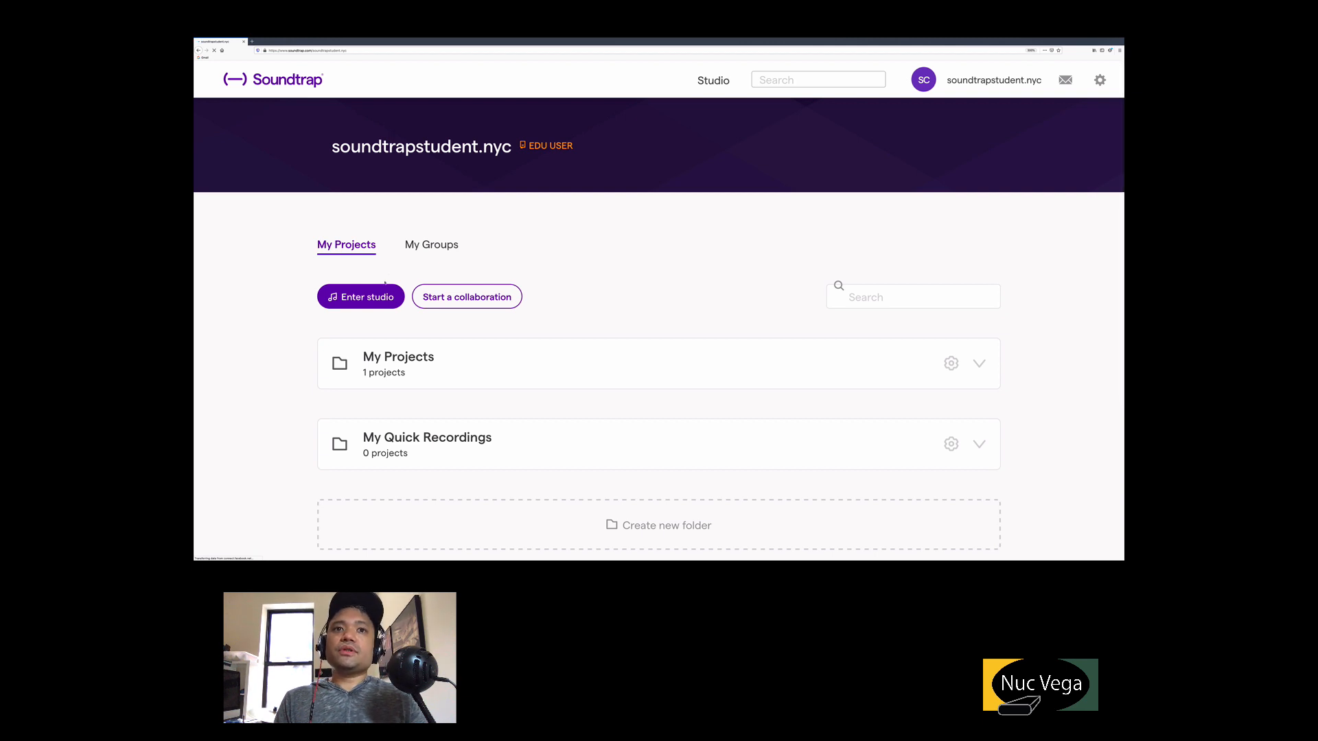
Enter the studio and create a new empty Music project.
left_click(361, 296)
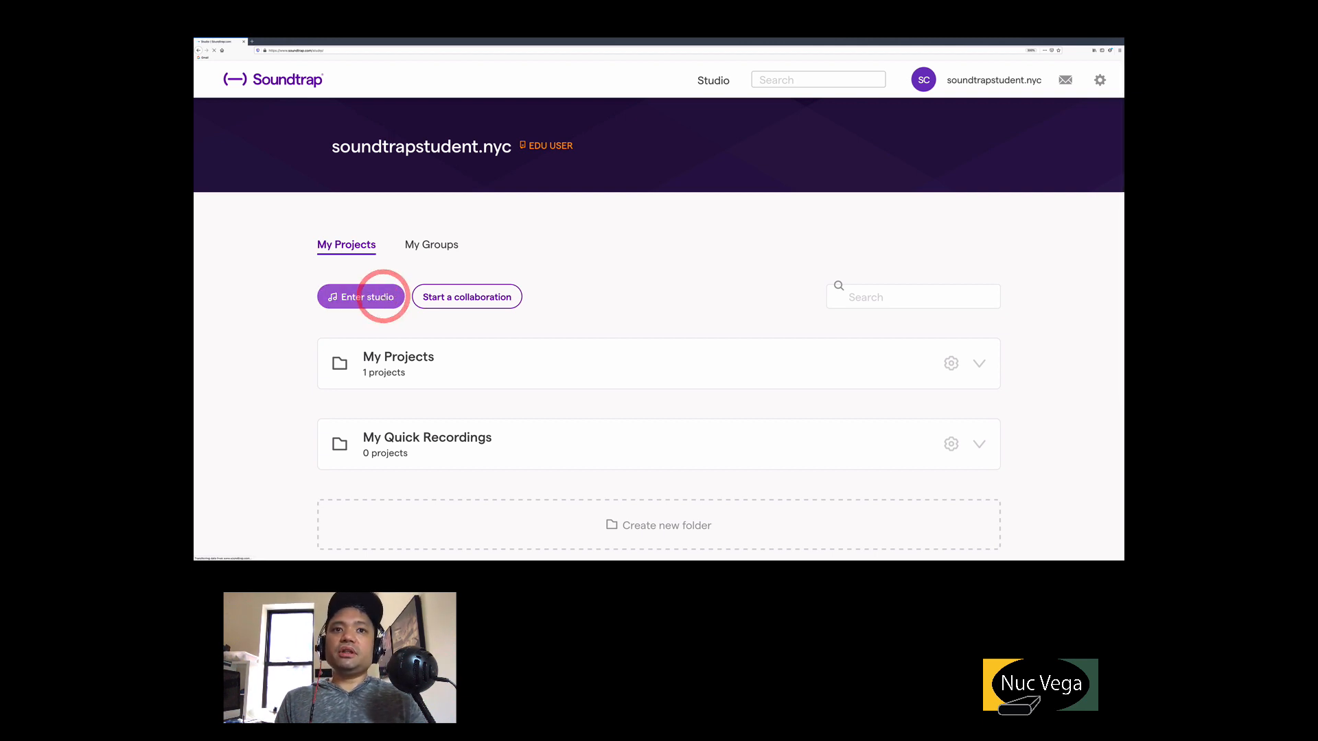
left_click(362, 297)
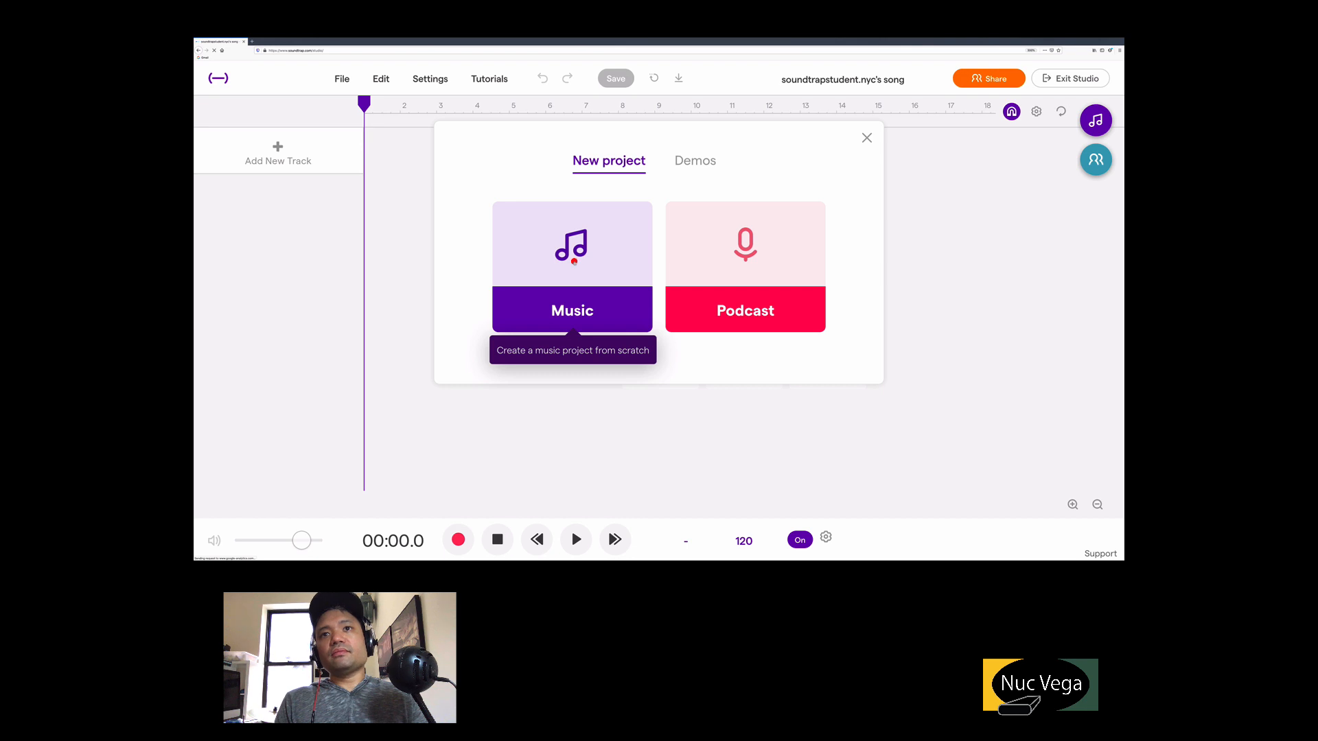
left_click(571, 311)
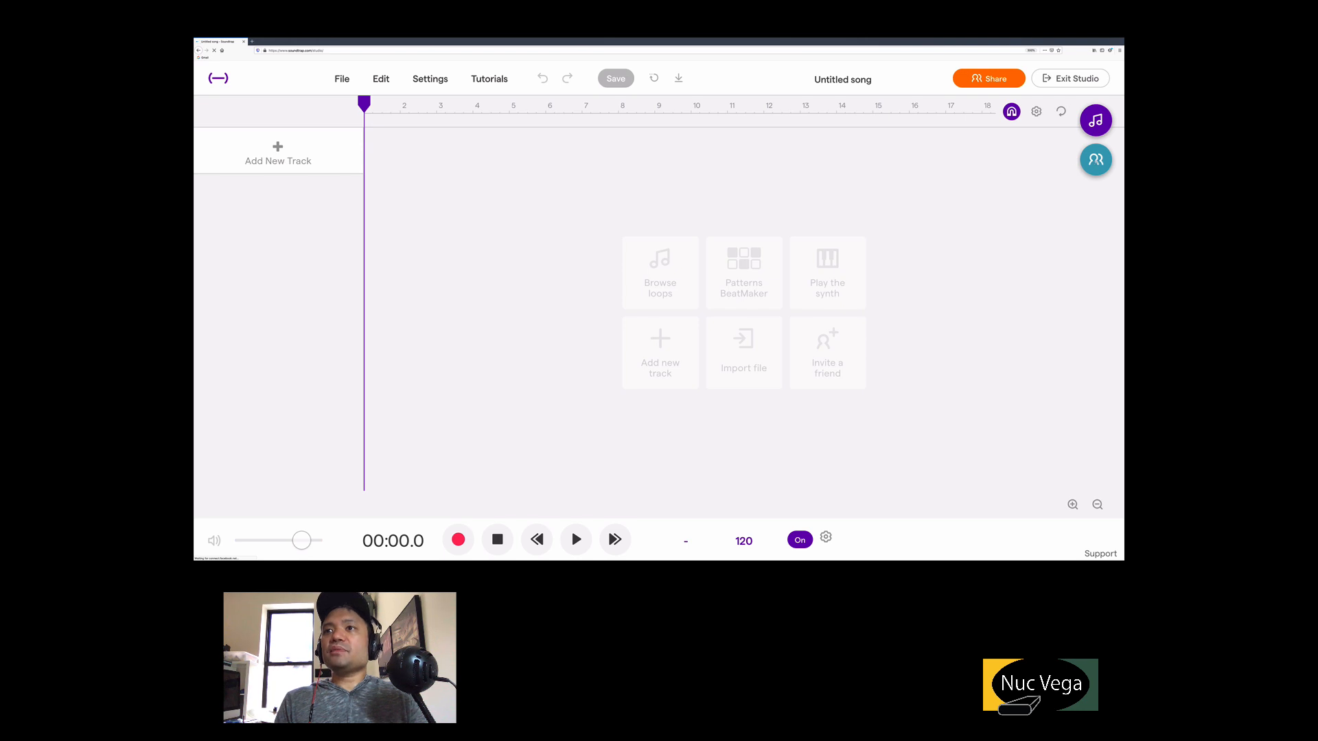
Invite the collaborator 'nucleo' to the project and close the Add people window.
left_click(1095, 159)
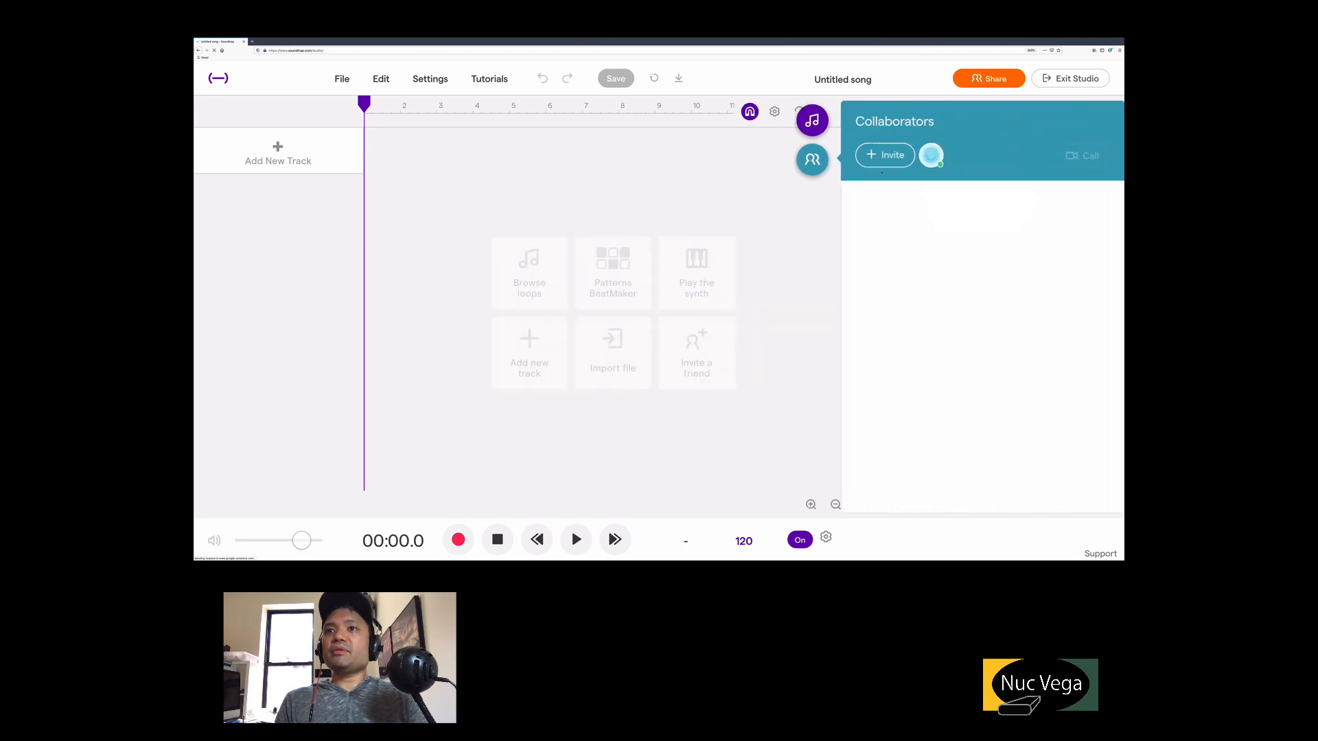
left_click(615, 78)
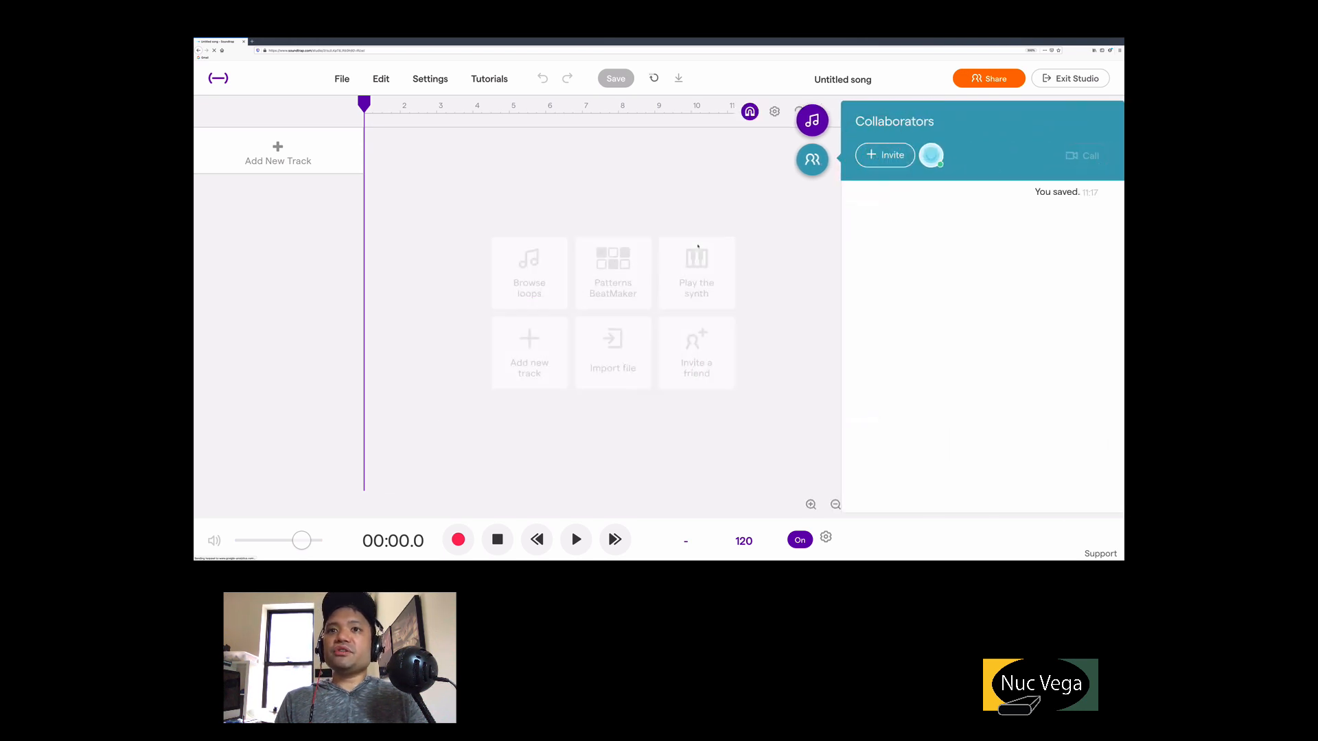
left_click(885, 155)
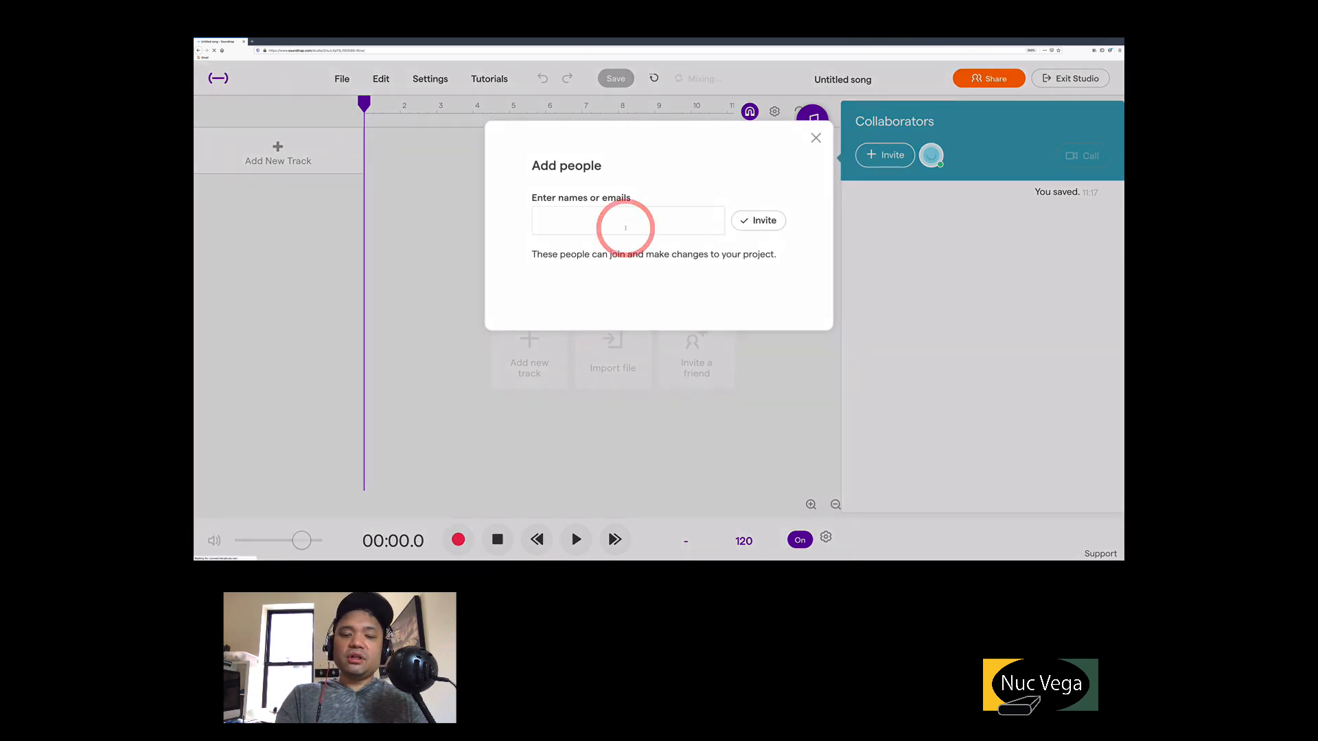
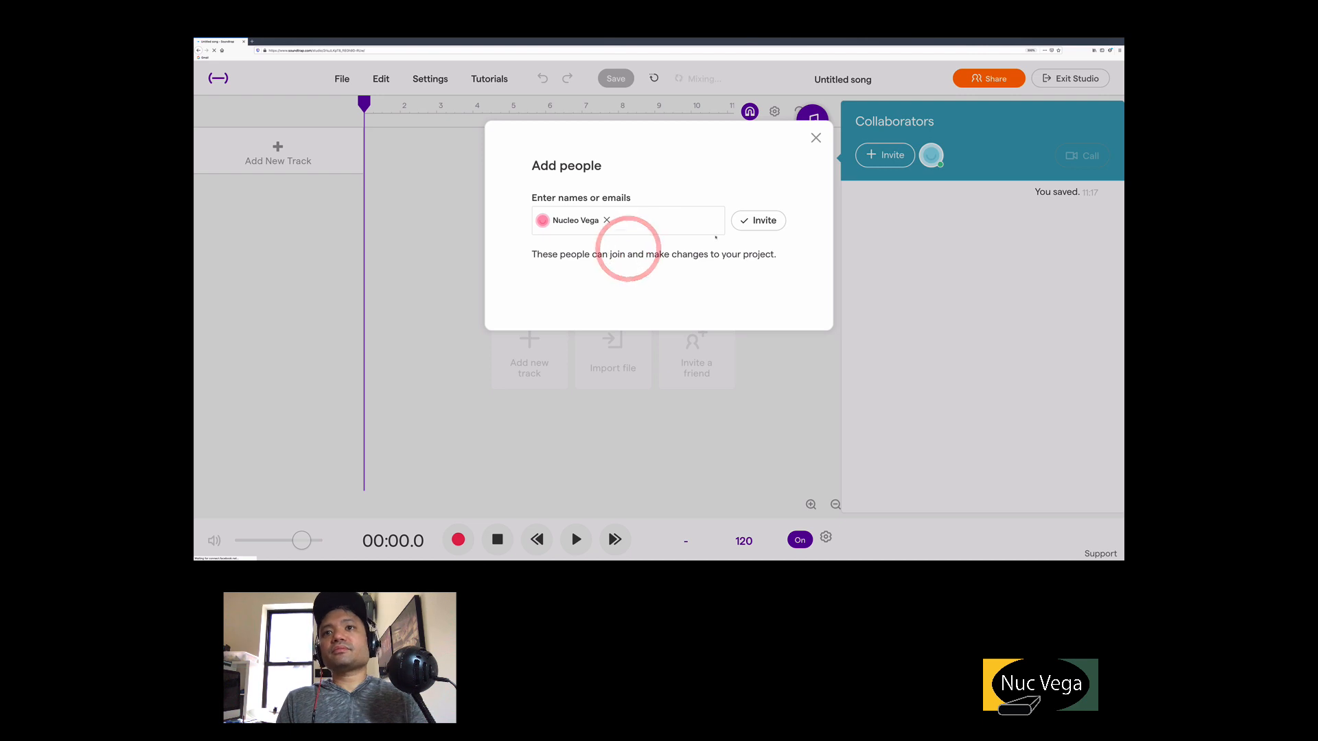
left_click(756, 219)
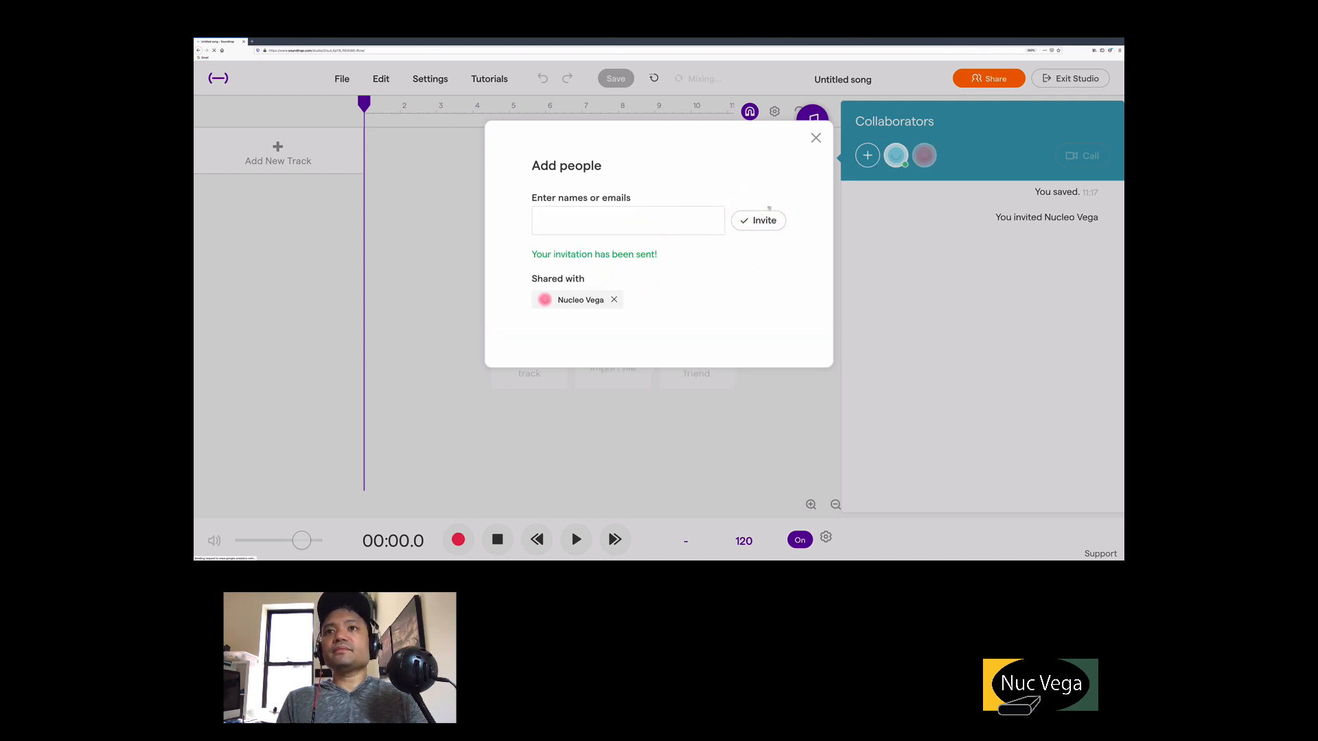
left_click(814, 137)
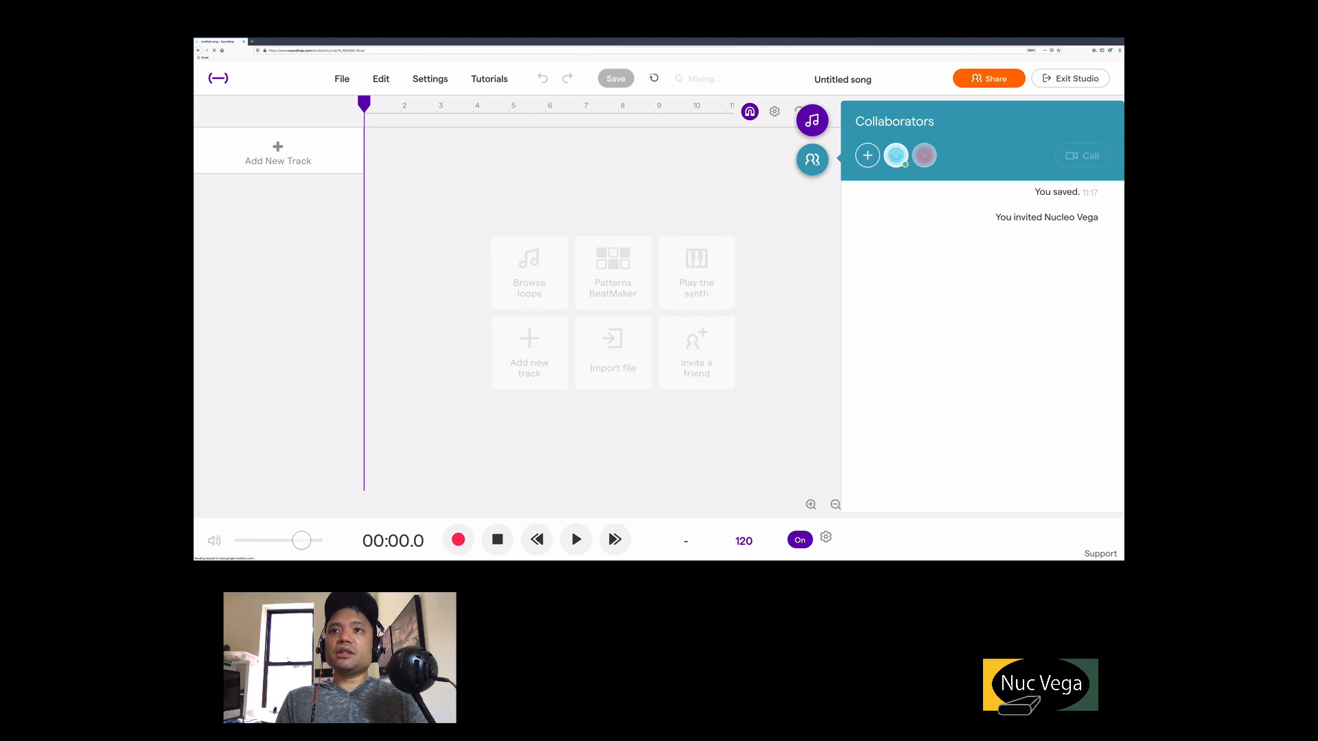
Filter the loop library to Drums and add Brampton - Beat 1 (Full) as the first track.
left_click(811, 159)
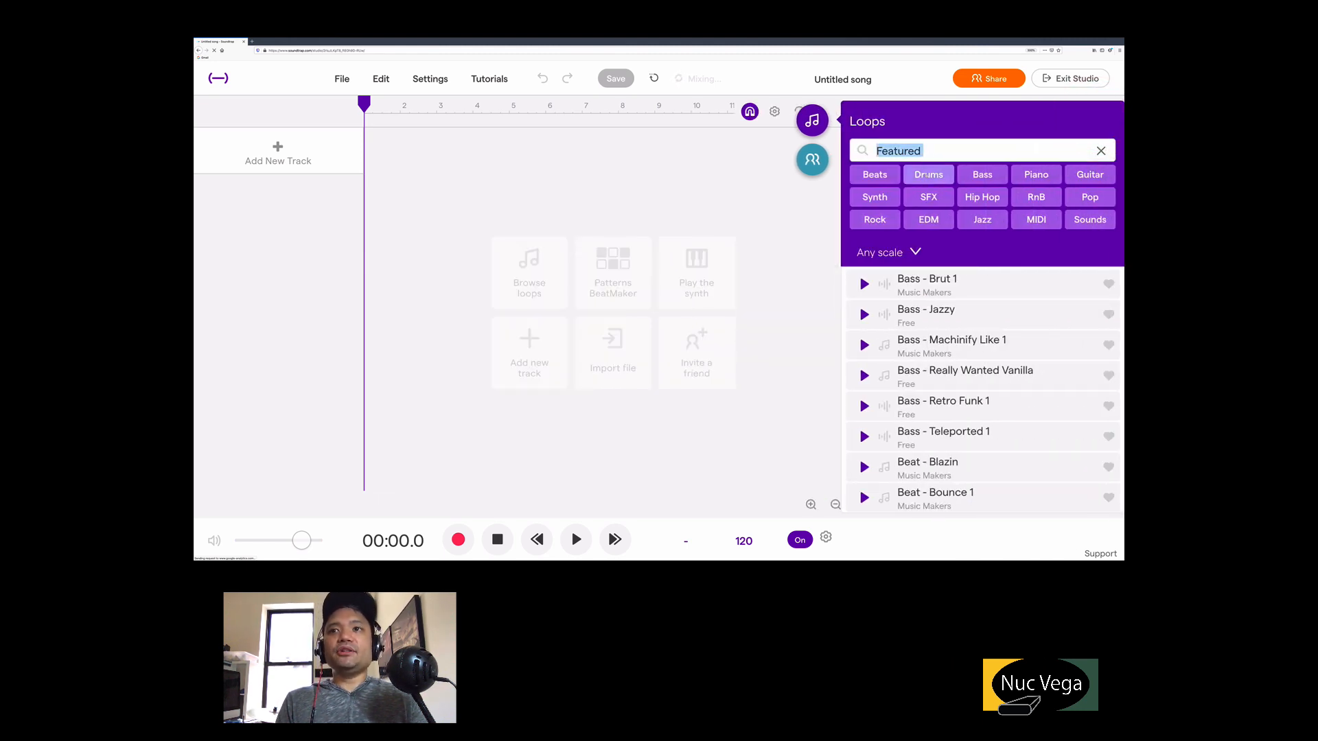
left_click(928, 174)
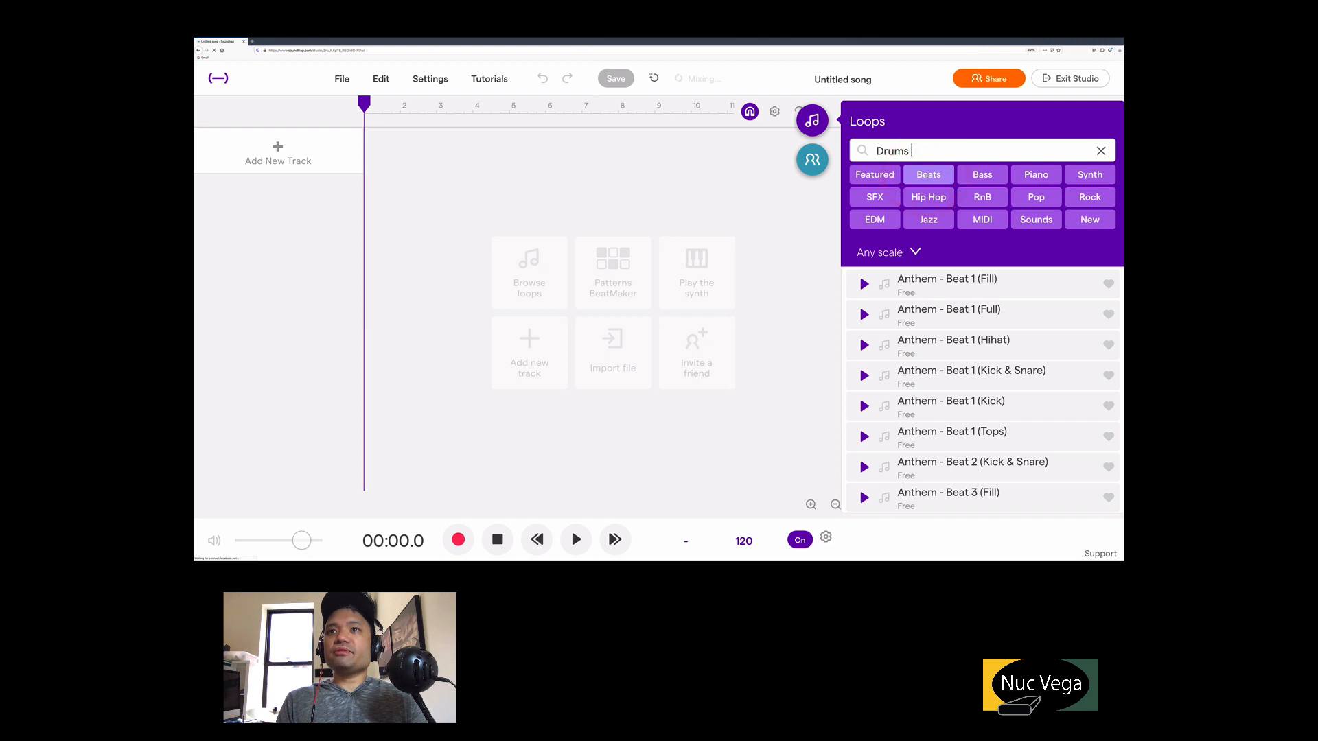
scroll("down", 3)
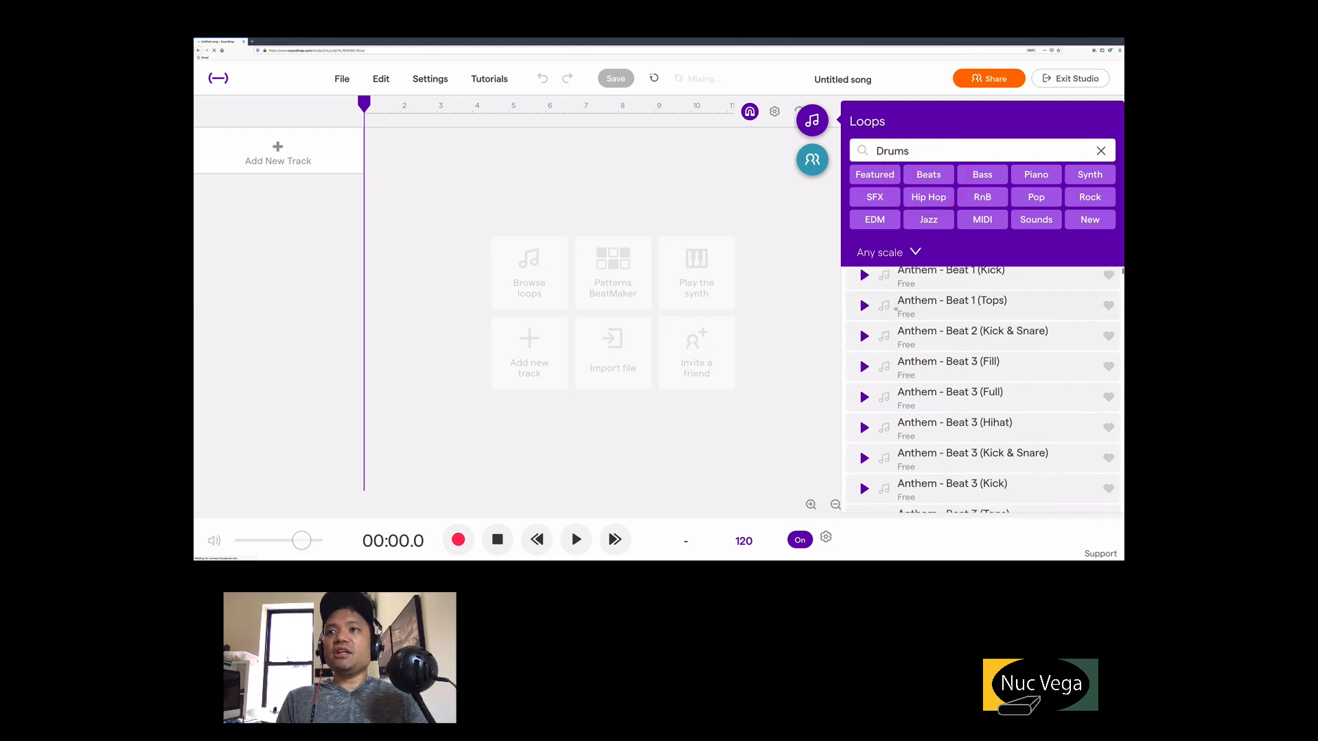
scroll("down", 3)
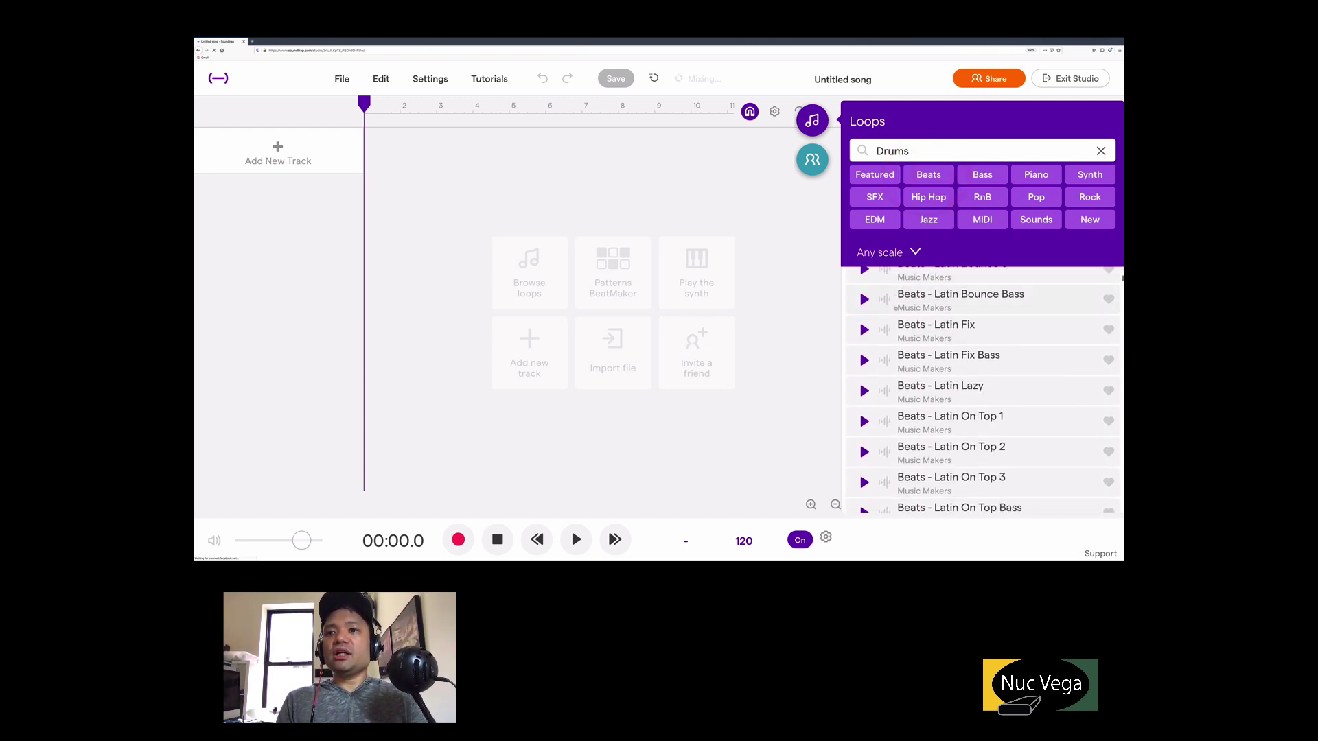
scroll("down", 3)
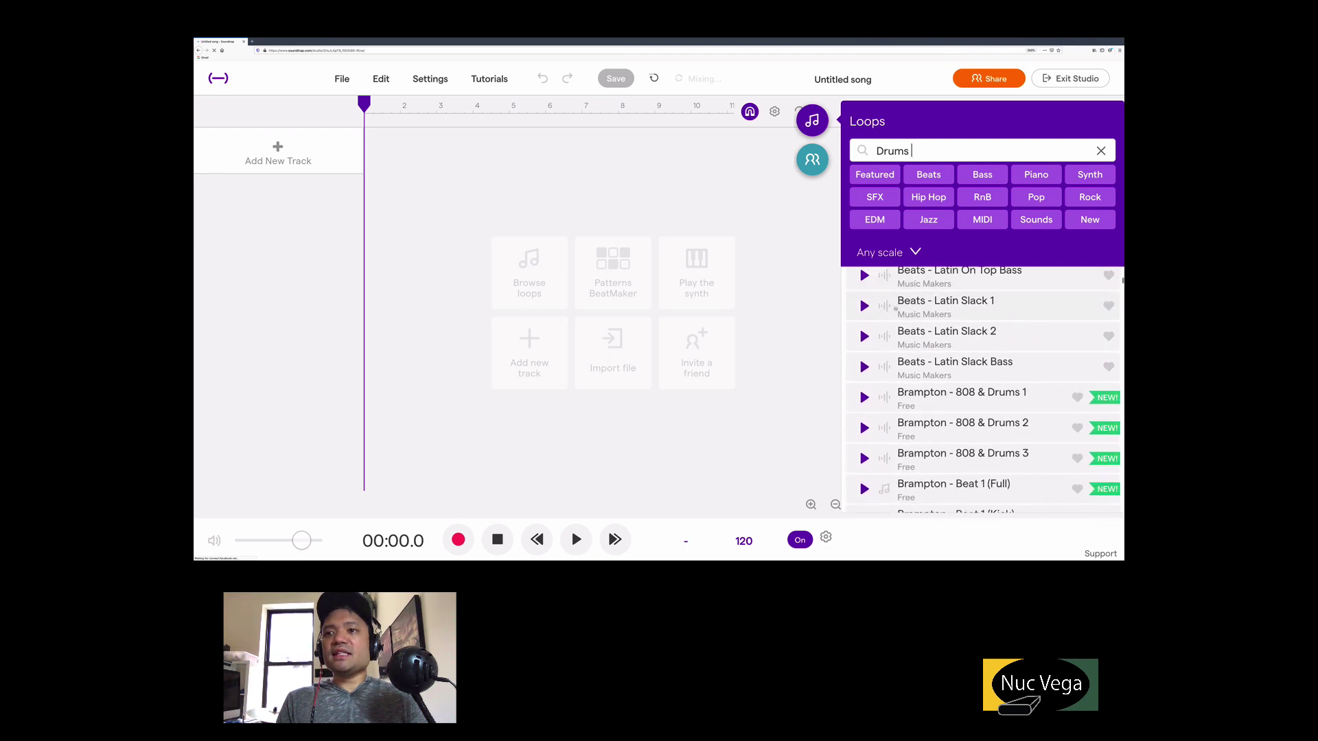
scroll("down", 3)
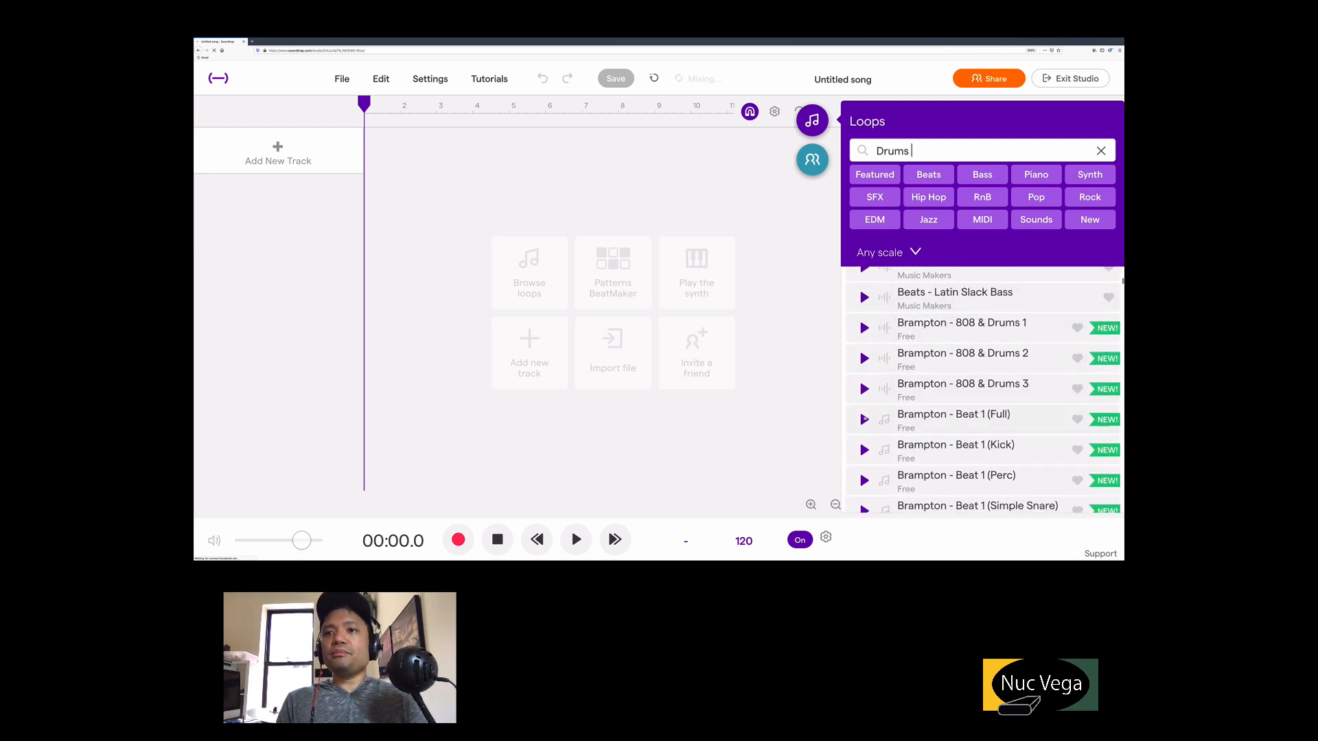
left_click(864, 420)
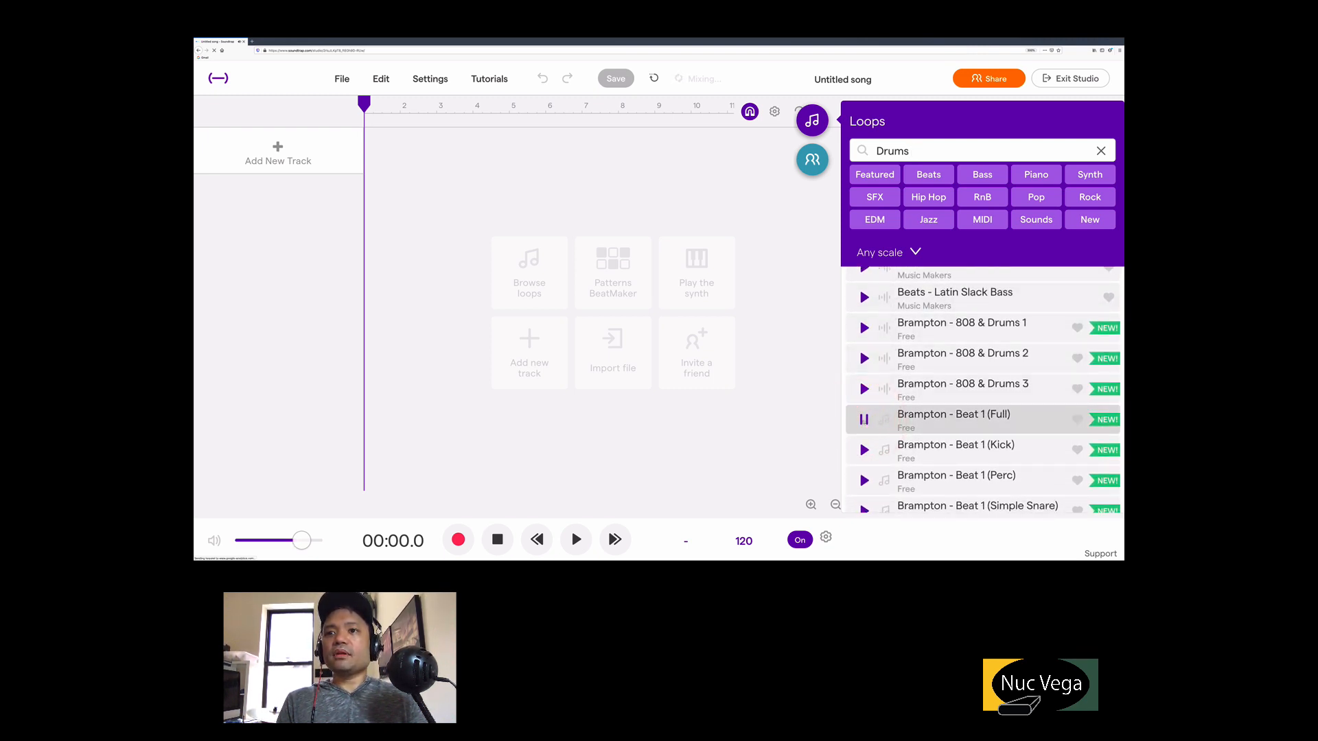
left_click(864, 420)
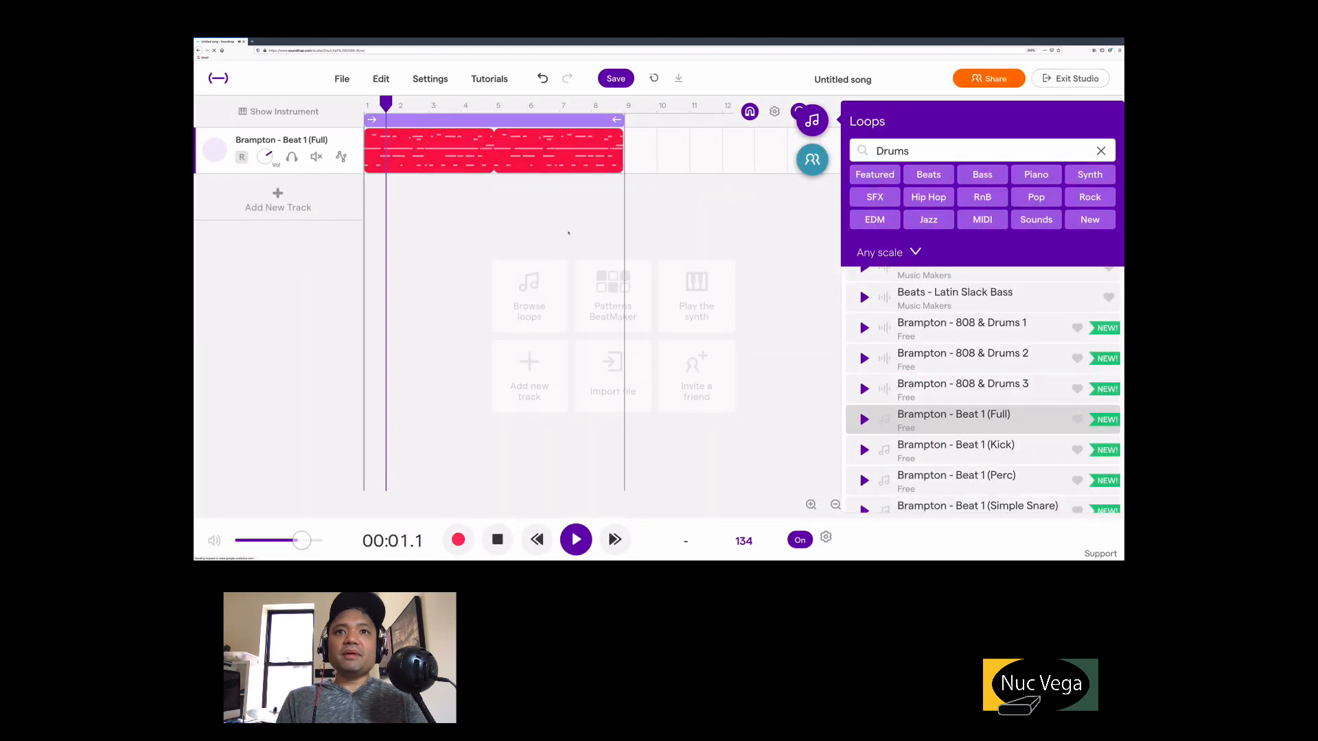
Hide the loop library and drag the Brampton drum region out to bar 17 so it loops 16 bars.
left_click(575, 538)
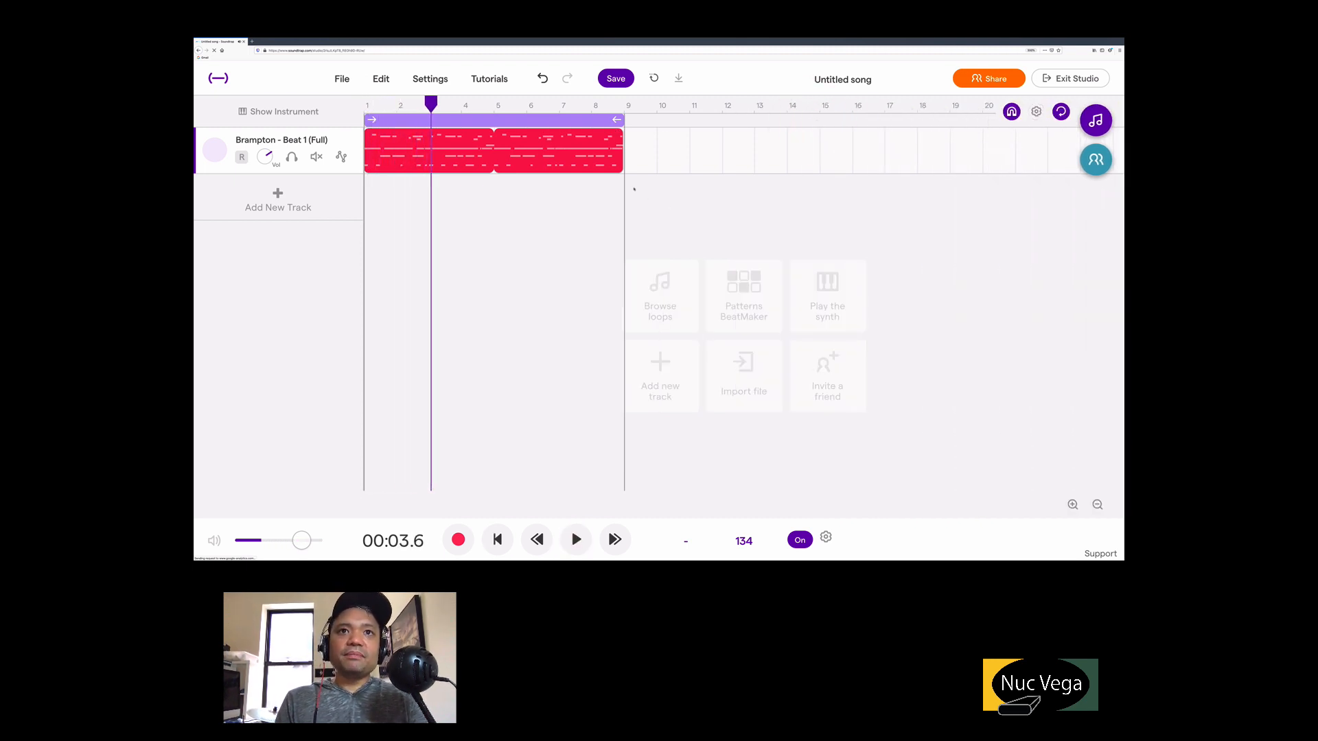
left_click(462, 147)
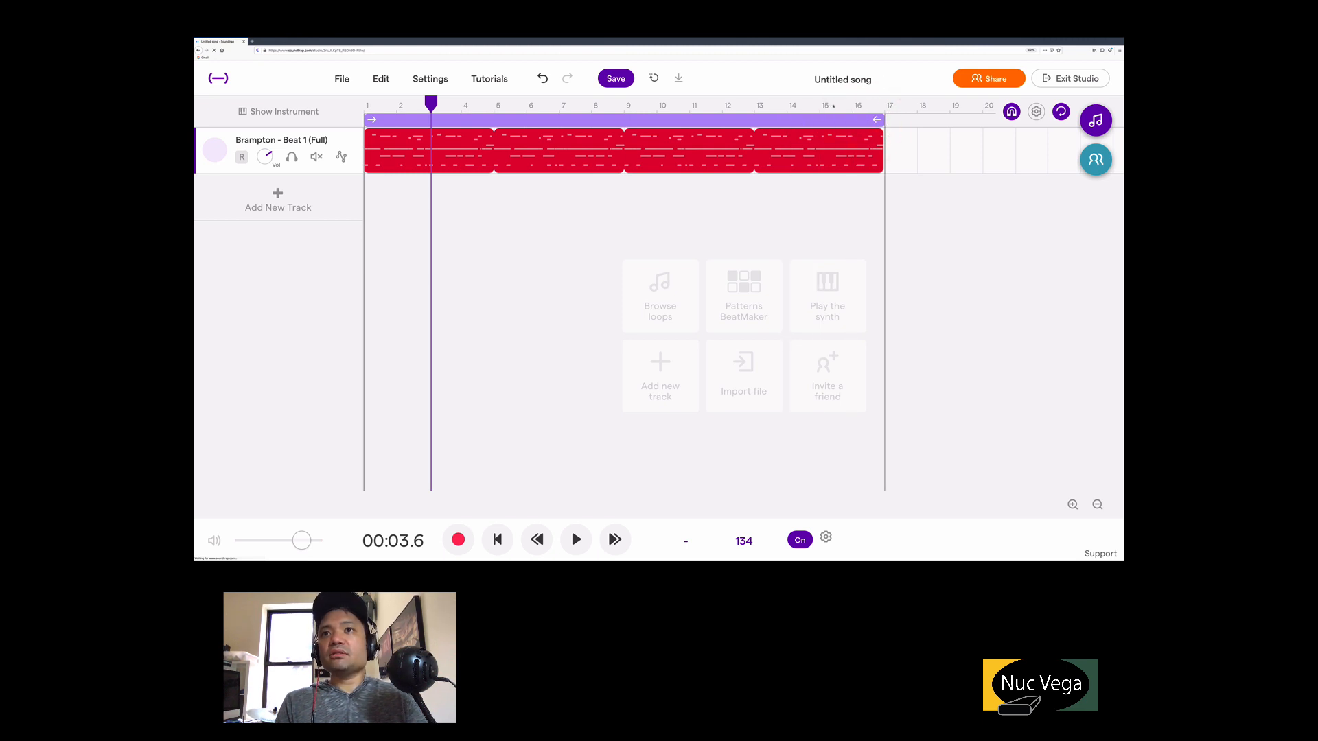
left_click(575, 540)
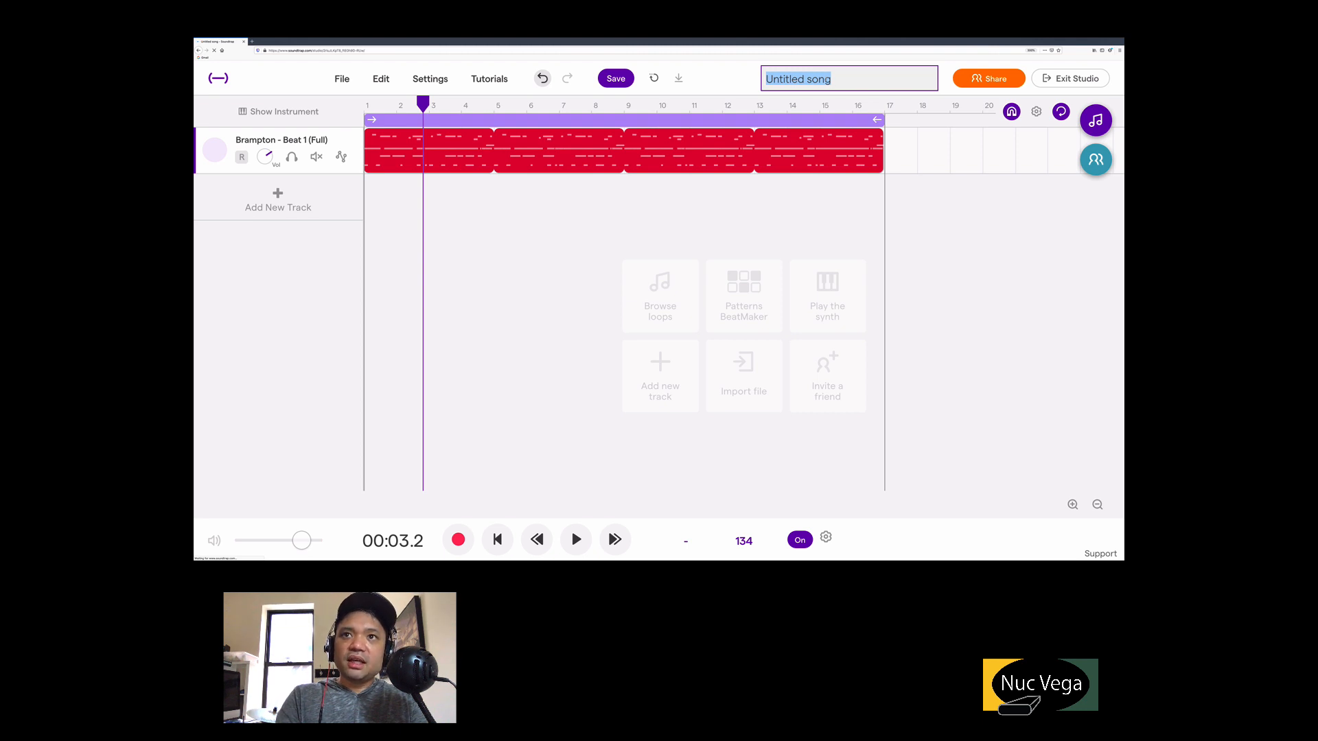
Rename the song from Untitled song to 'My Loop #1' and save the project.
key("ctrl+a")
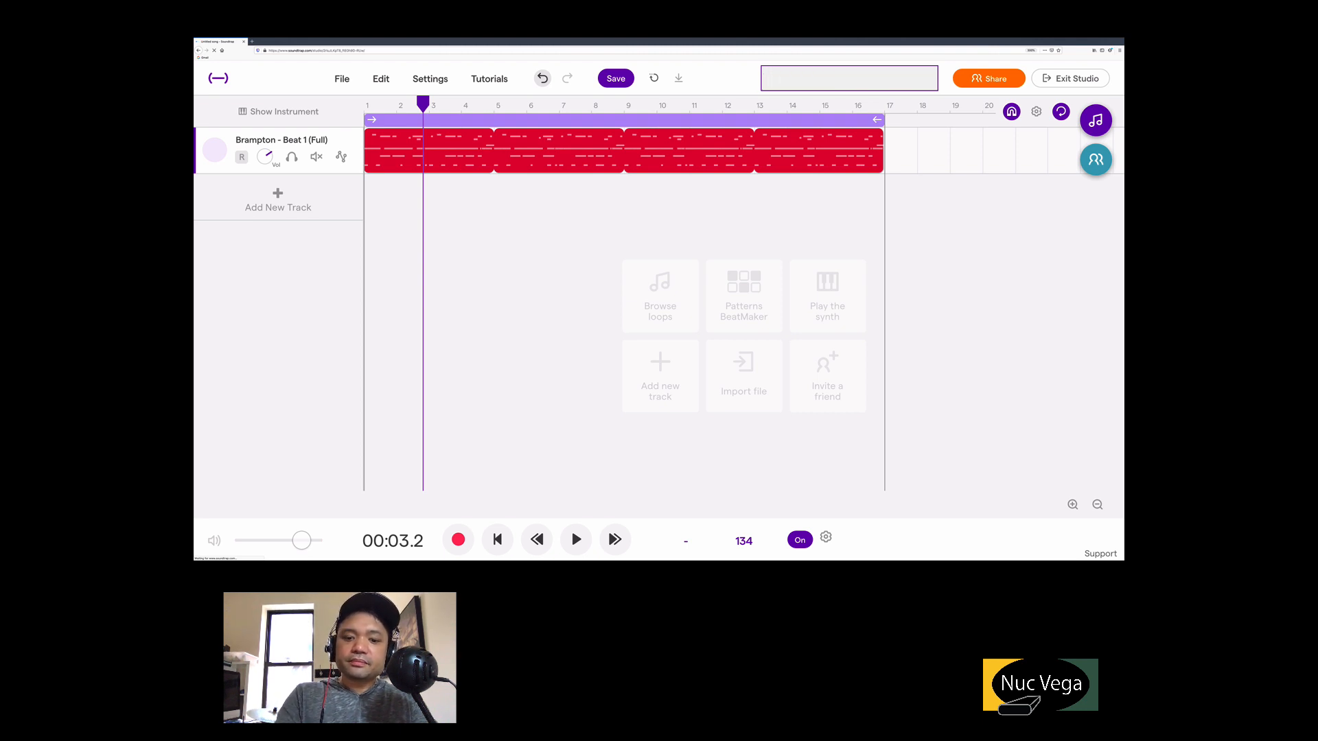
type("My Loop")
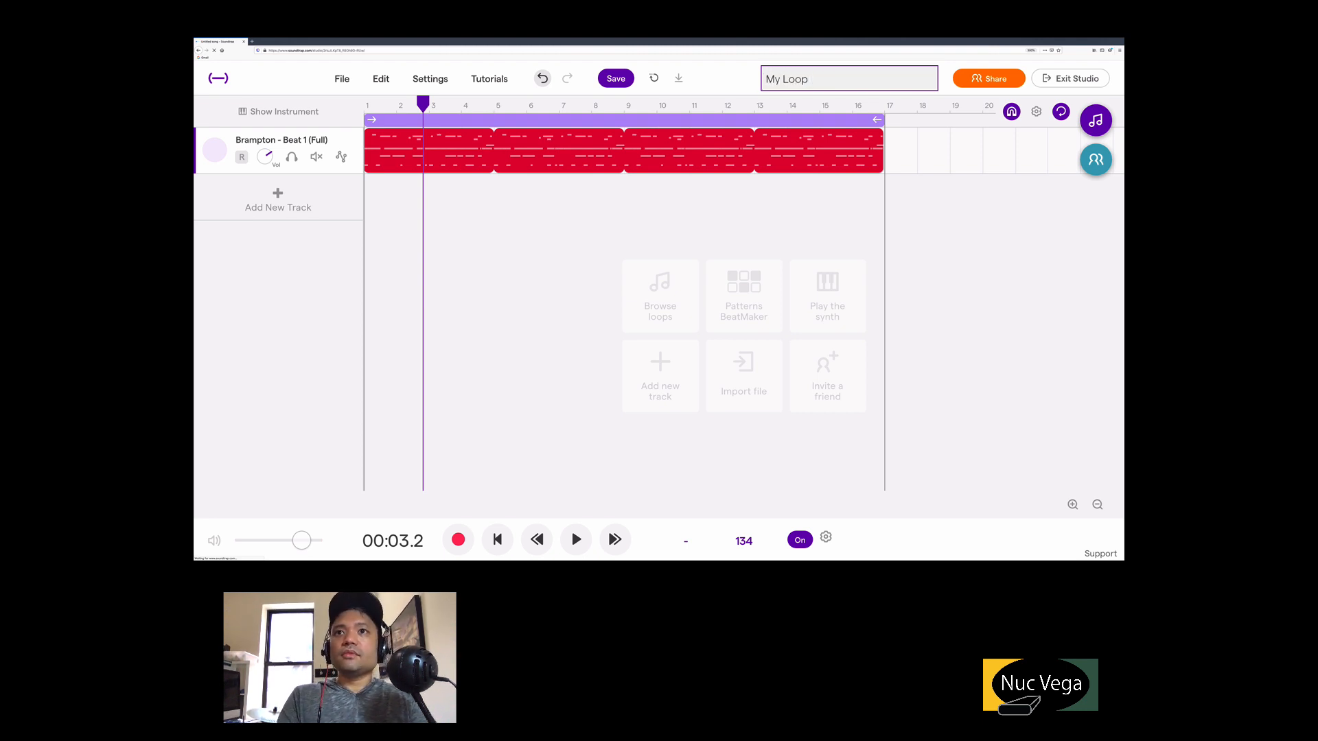
type("#1")
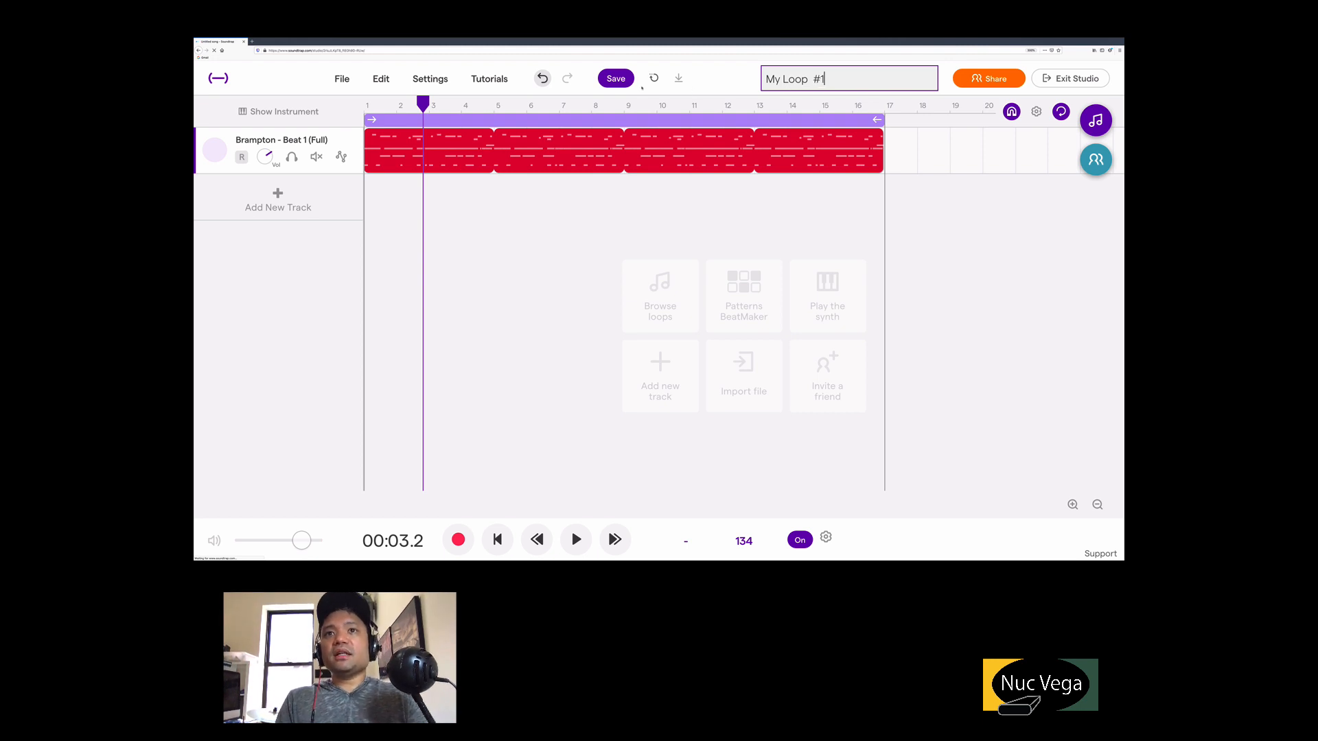
left_click(615, 78)
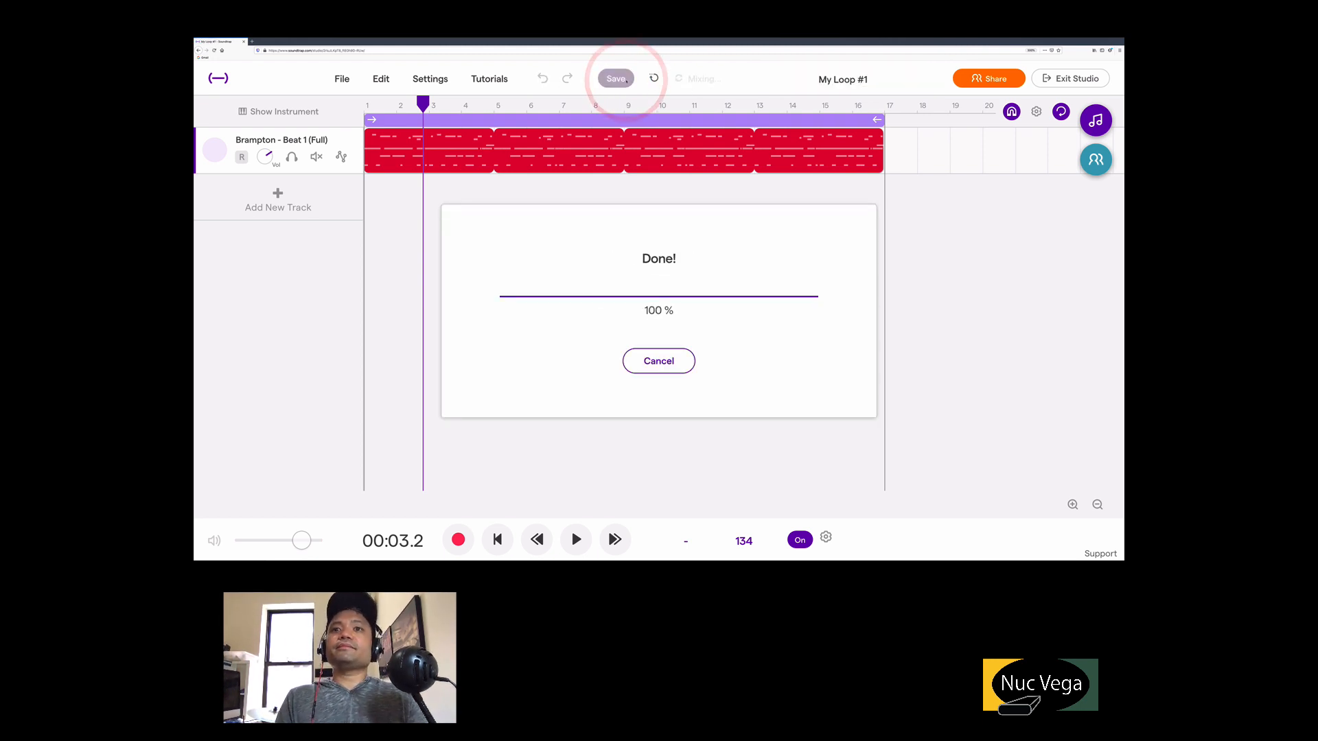